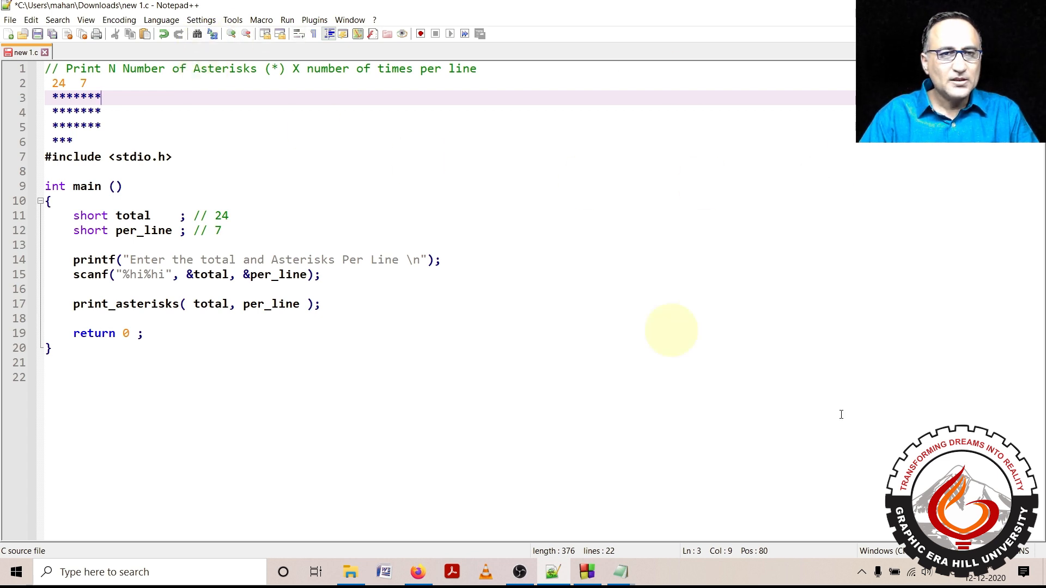
{"action": "mouse_move", "coordinate": [176, 96]}
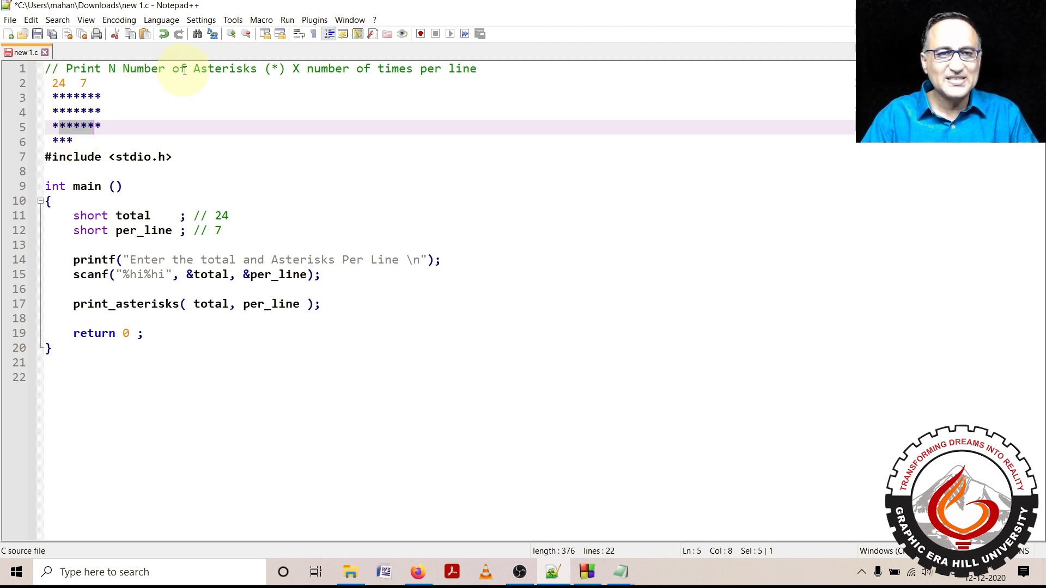
{"action": "mouse_move", "coordinate": [211, 109]}
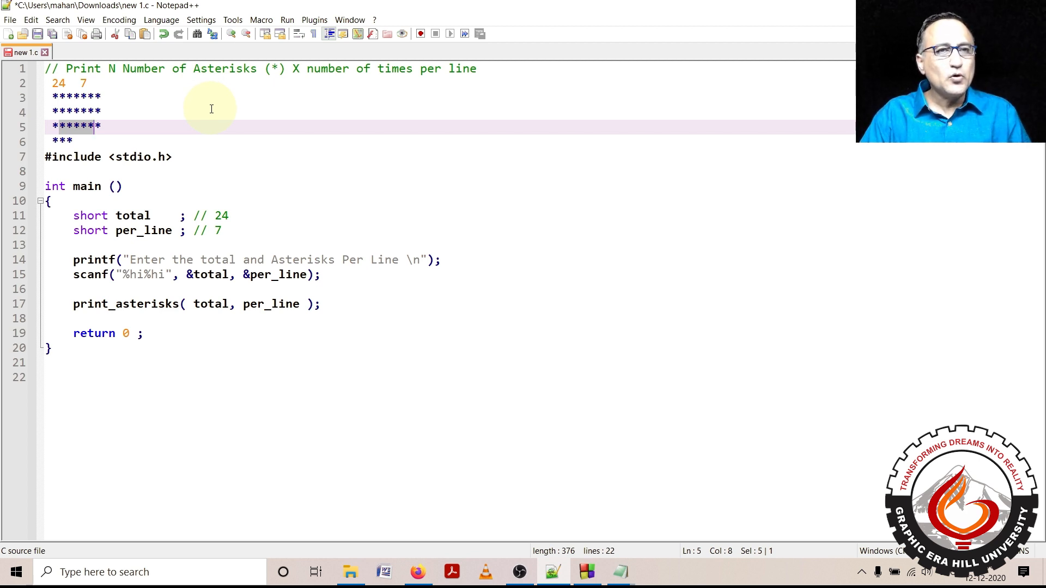
{"action": "mouse_move", "coordinate": [203, 129]}
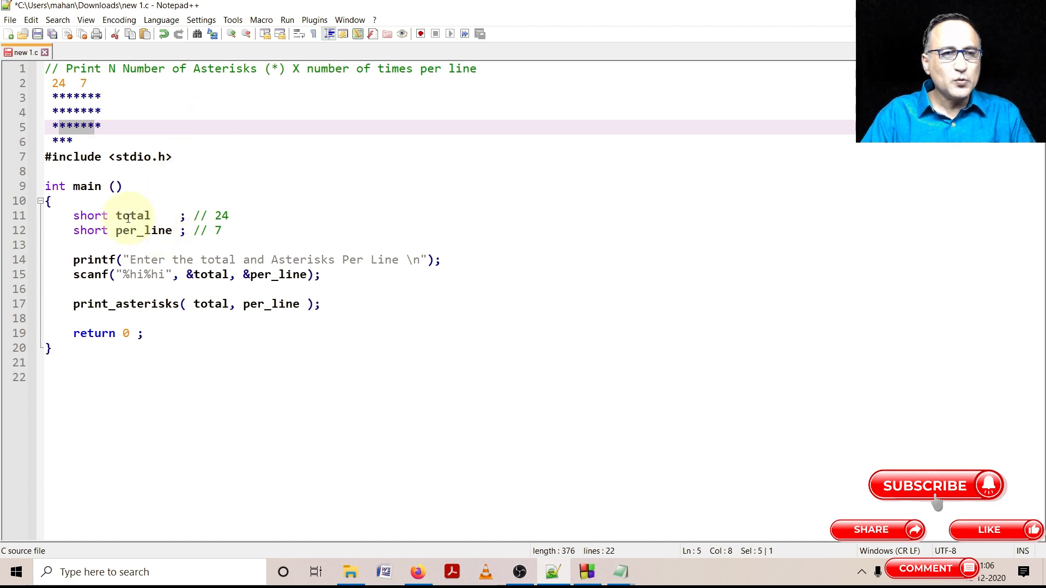
Step: Point out the total variable in main and where scanf reads it
{"action": "double_click", "coordinate": [132, 216]}
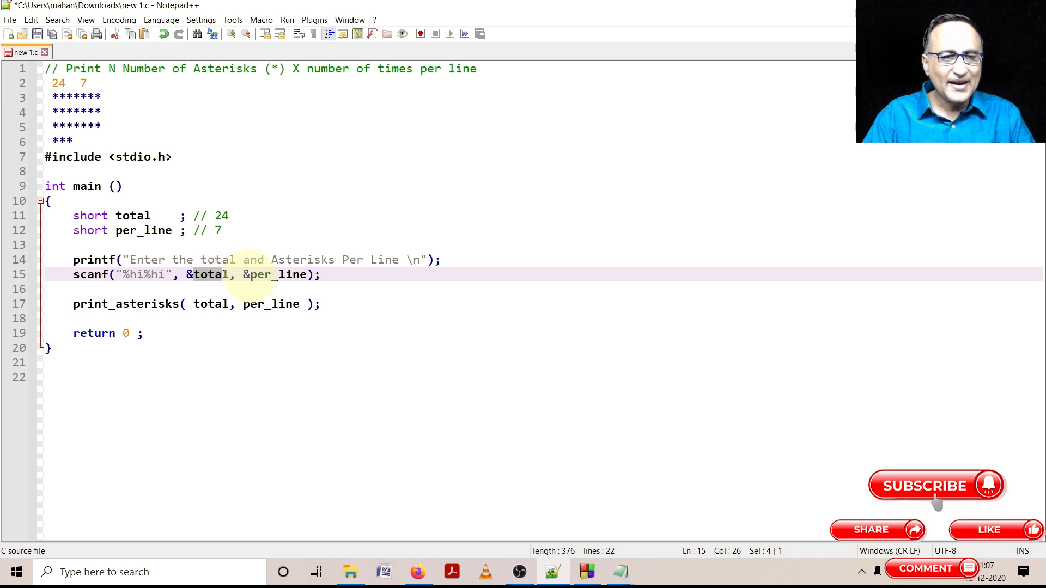
{"action": "double_click", "coordinate": [274, 274]}
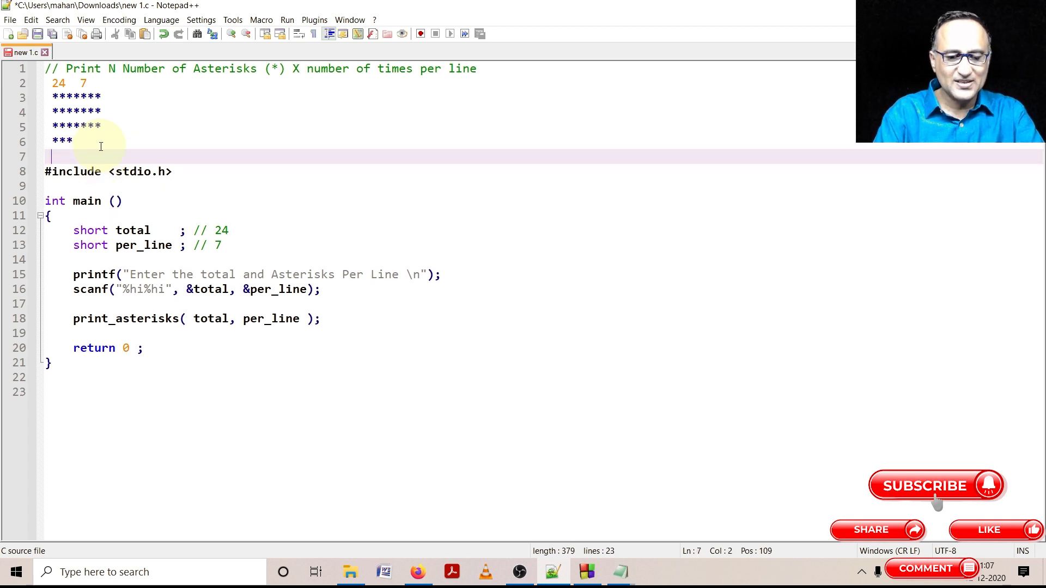
Step: Declare 'void print_asterisks (short x, short y);' above #include <stdio.h>
{"action": "type", "text": "void"}
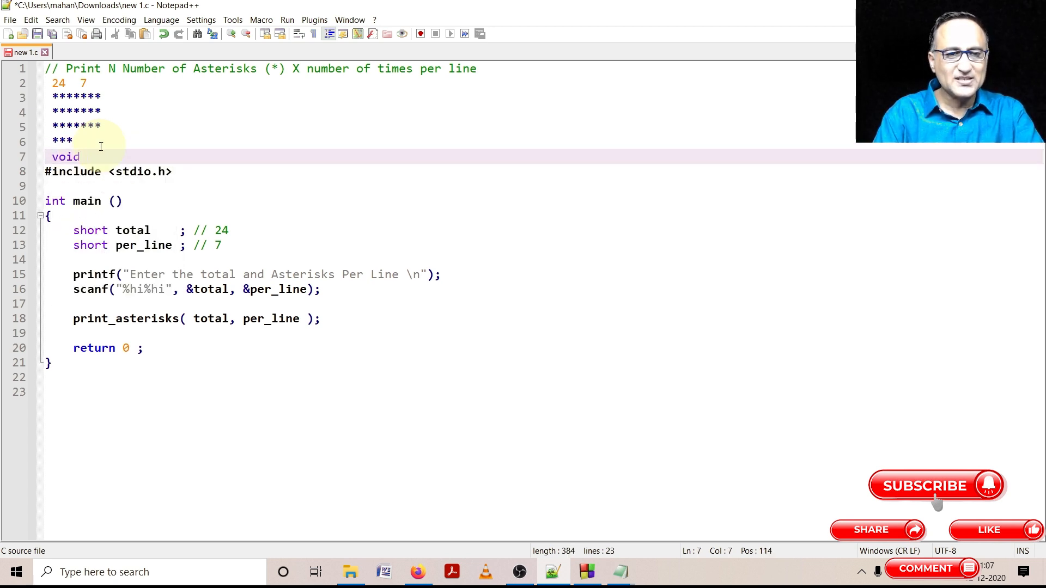
{"action": "type", "text": "print"}
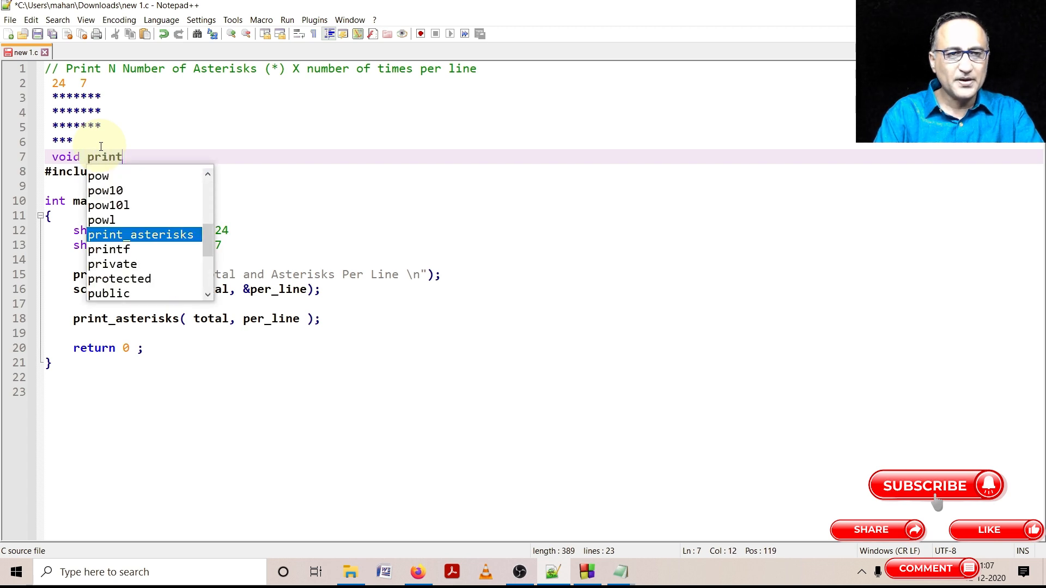
{"action": "type", "text": "_asterisks"}
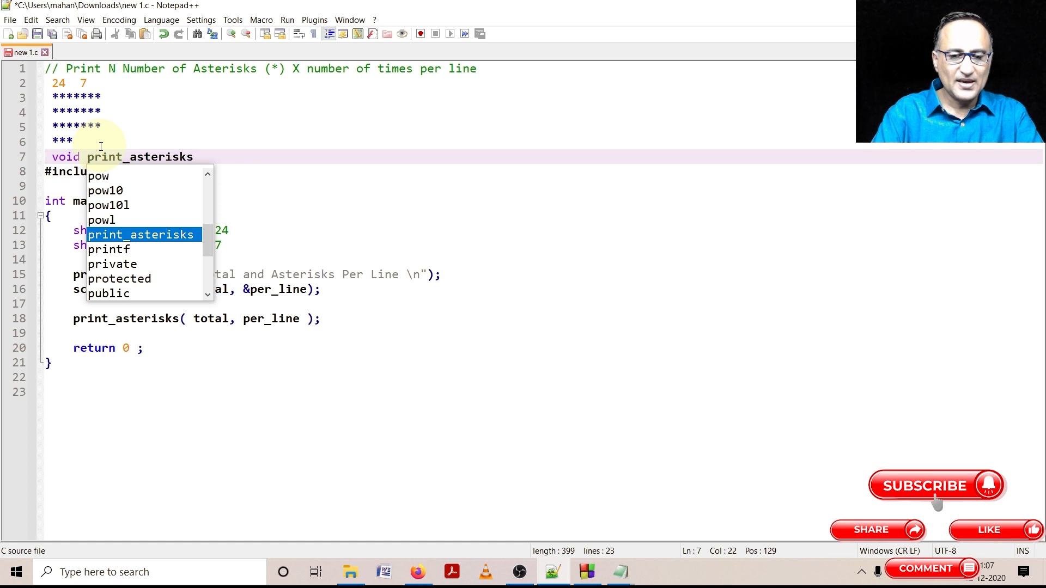
{"action": "type", "text": "(short, short"}
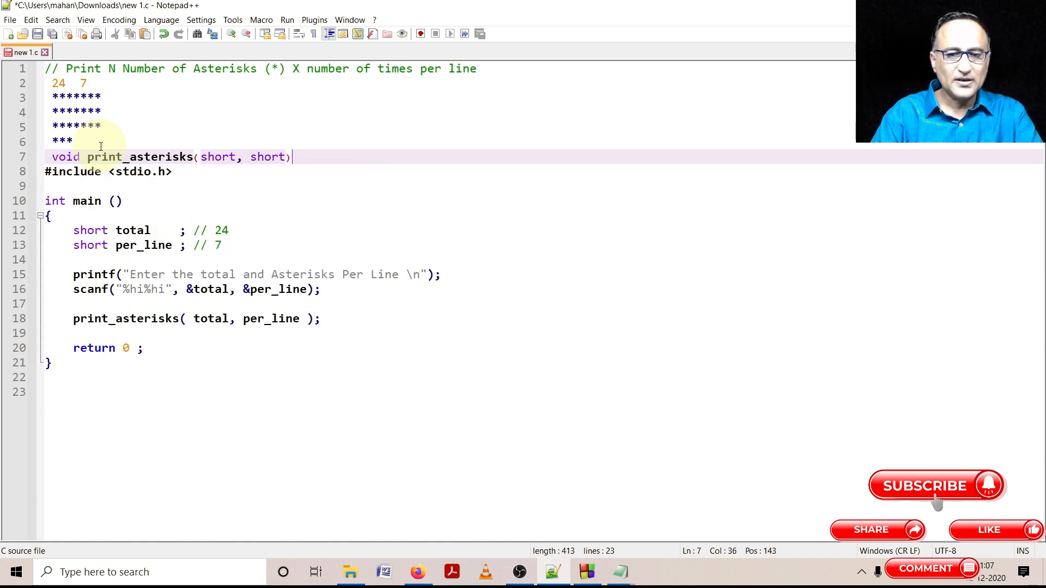
{"action": "type", "text": ";"}
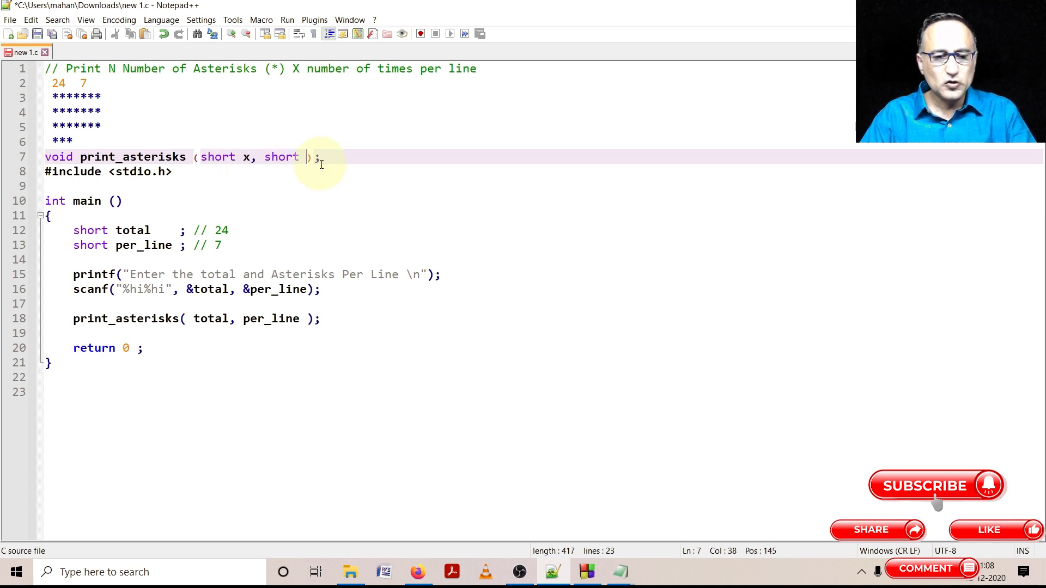
{"action": "type", "text": "y"}
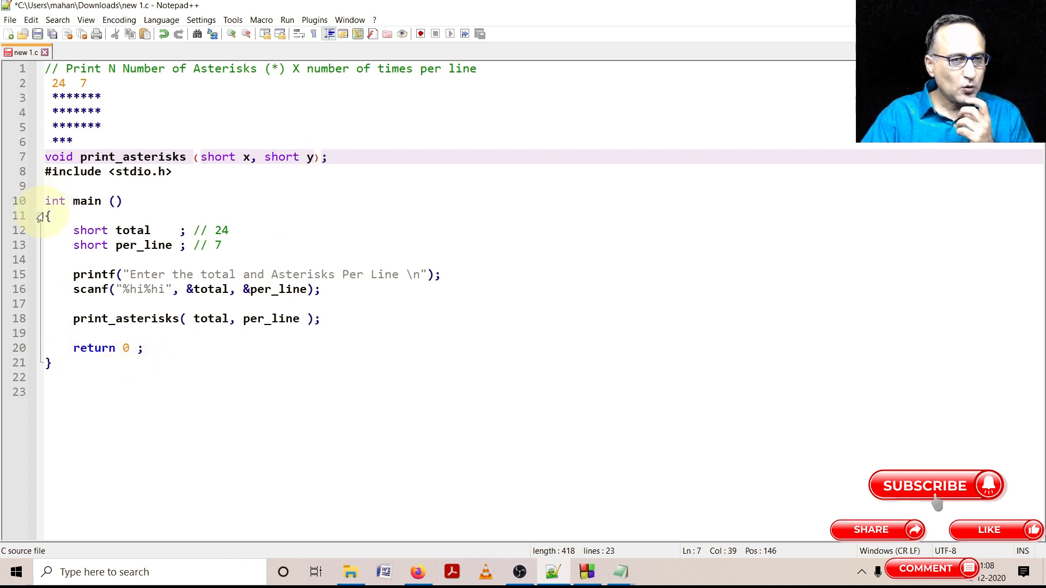
{"action": "left_click_drag", "start_coordinate": [73, 318], "coordinate": [310, 318]}
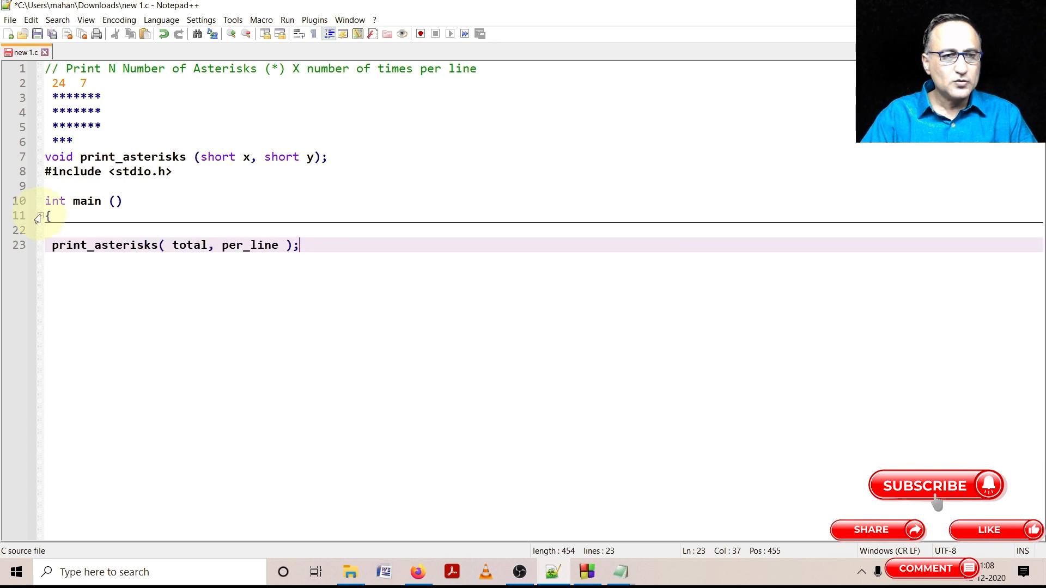
Step: Write the header 'void print_asterisks(short total, short per_line)' below main
{"action": "type", "text": "v"}
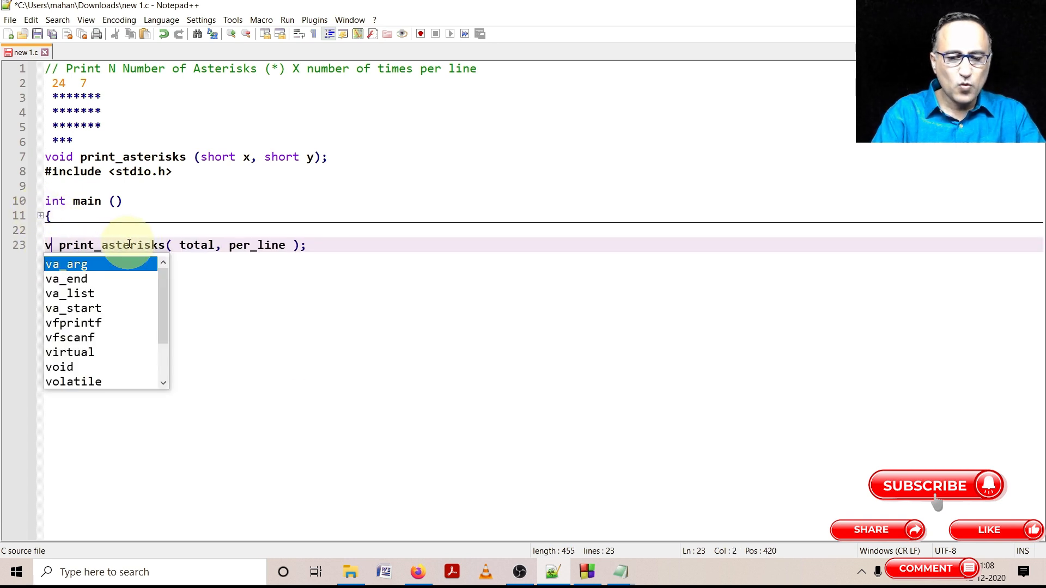
{"action": "type", "text": "oid"}
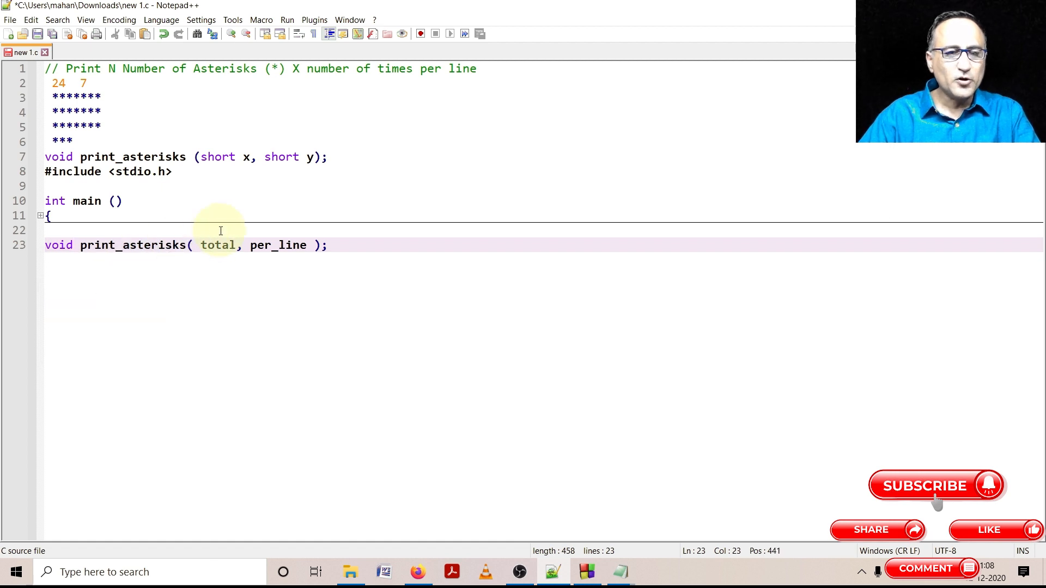
{"action": "type", "text": "in"}
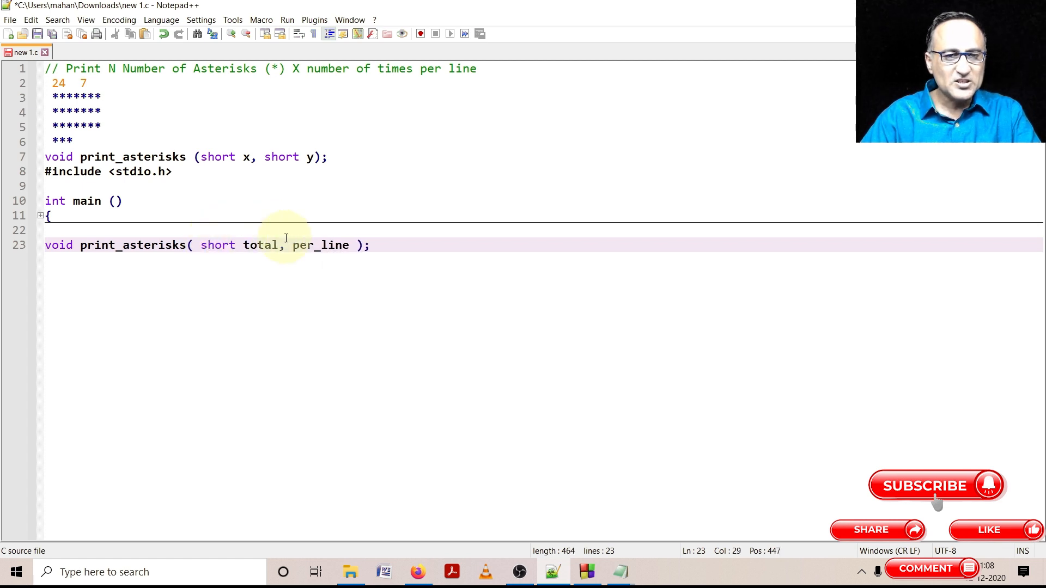
{"action": "type", "text": "short"}
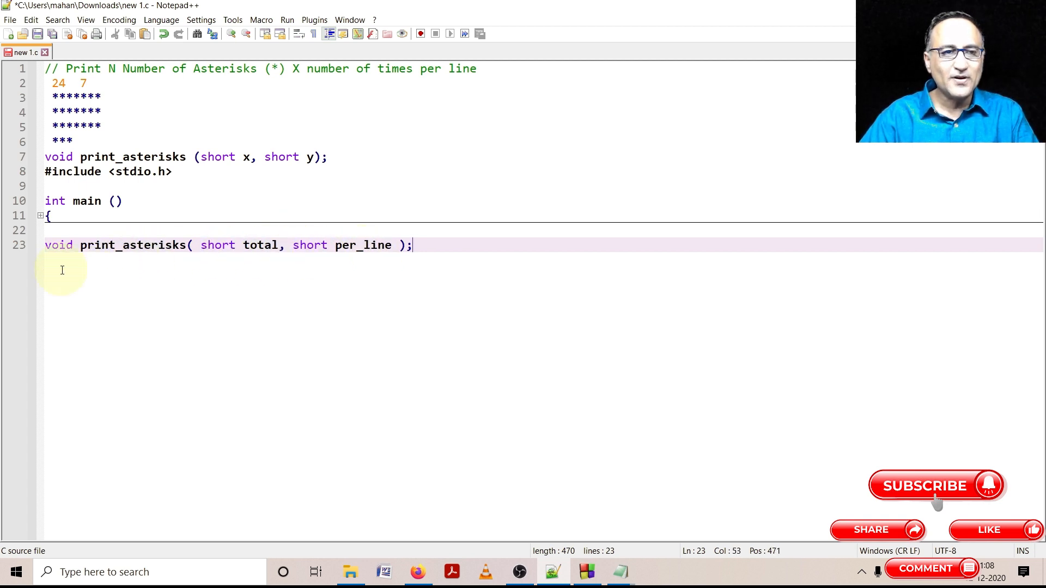
{"action": "mouse_move", "coordinate": [476, 258]}
{"action": "type", "text": "{"}
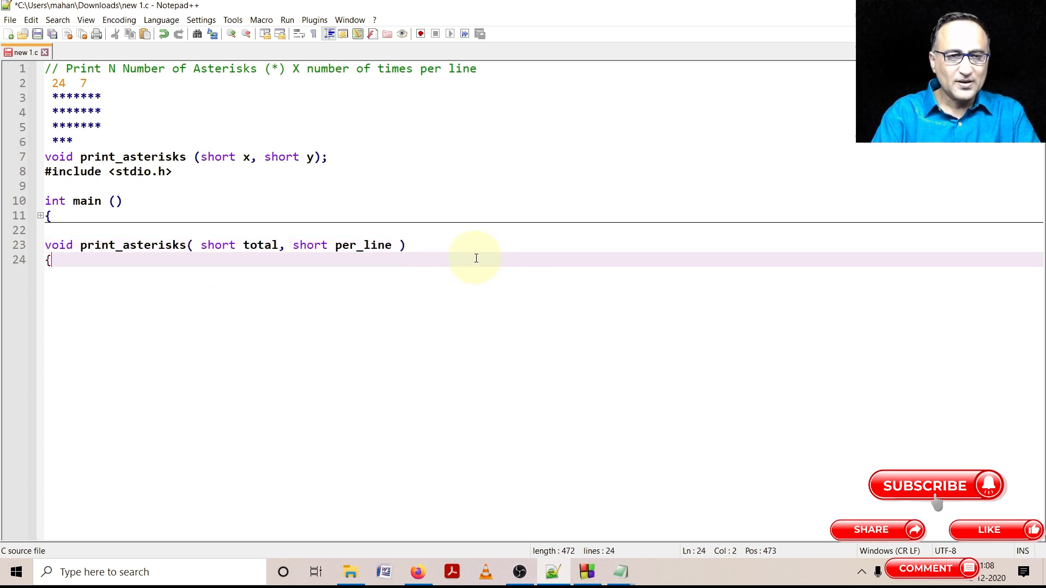
Step: Declare 'int i, j = 0' inside print_asterisks
{"action": "type", "text": "i"}
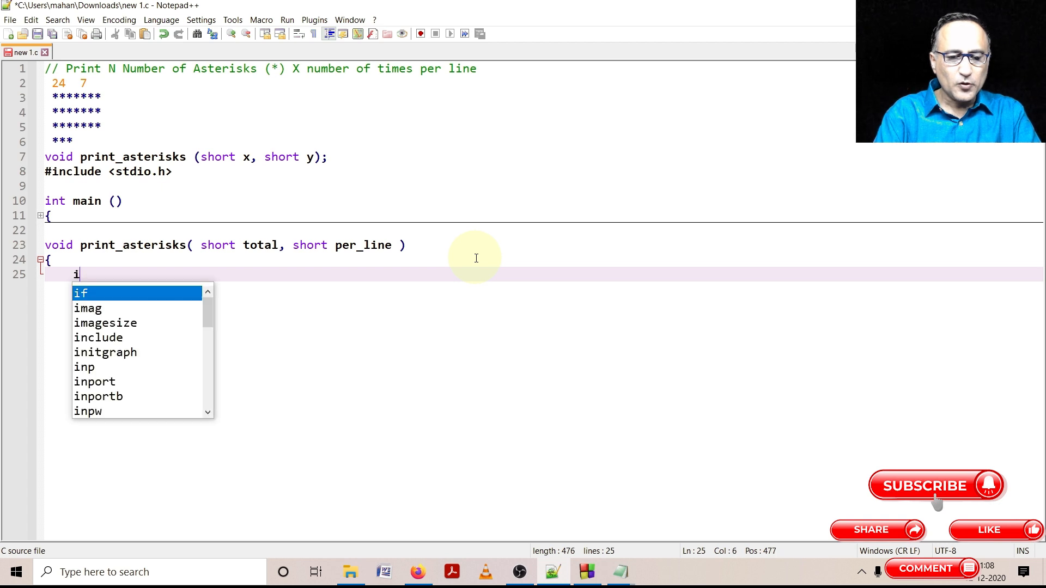
{"action": "type", "text": "nt i"}
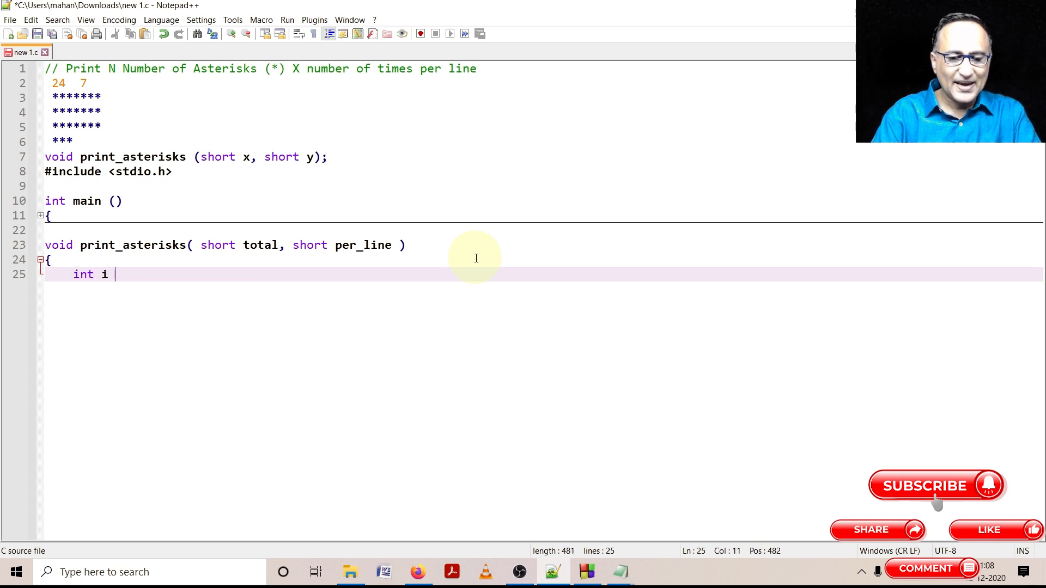
{"action": "type", "text": ", j"}
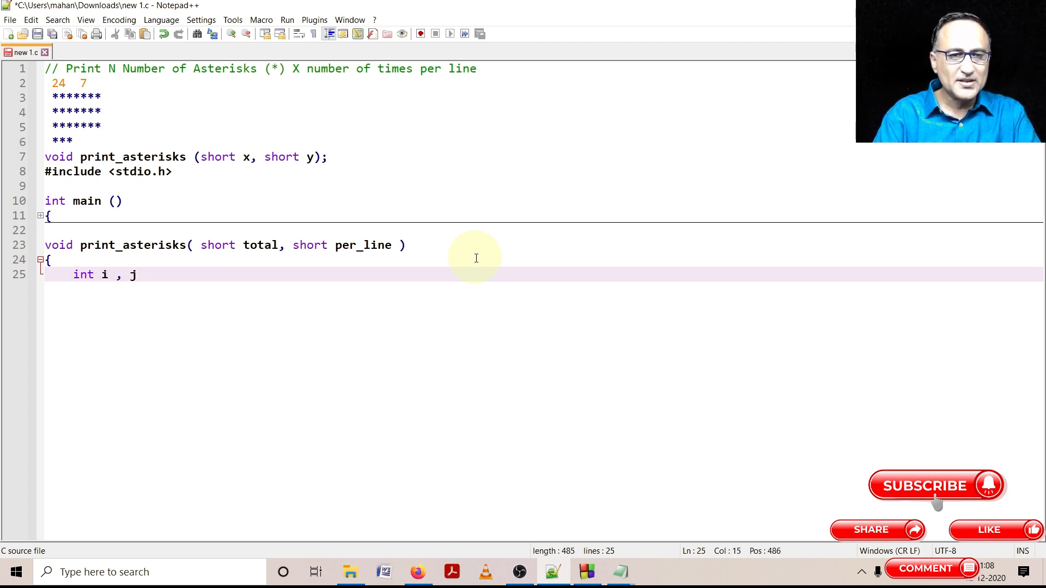
{"action": "type", "text": "= 0;"}
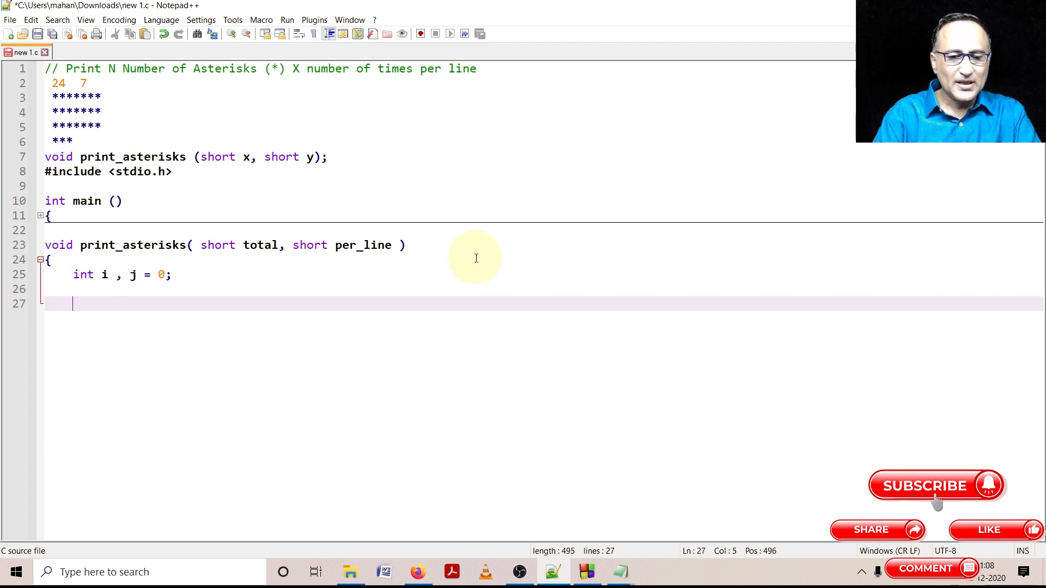
Step: Write the loop header 'for ( i = 1 ; i <= total ; i++ )'
{"action": "type", "text": "for"}
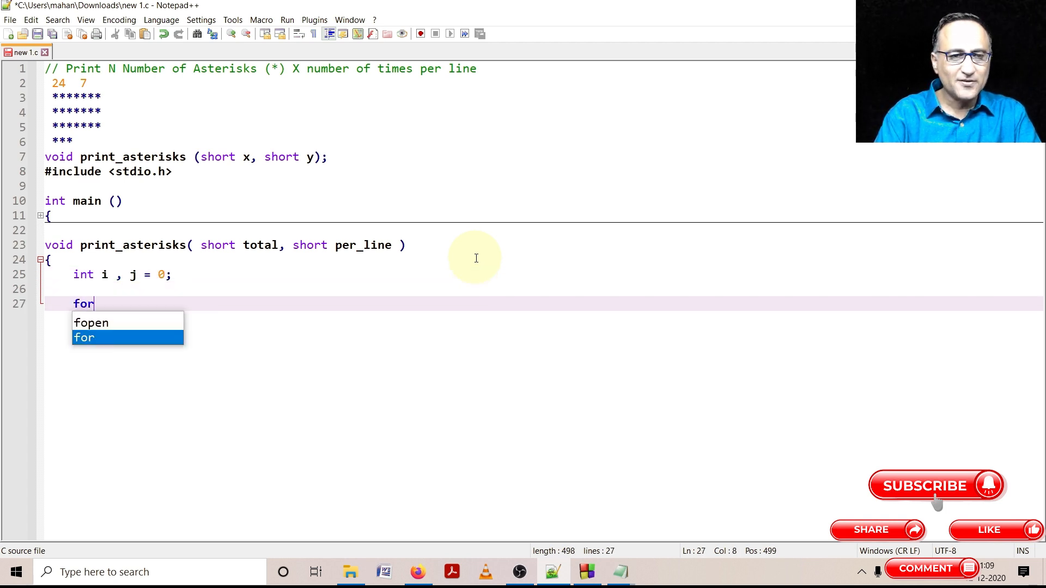
{"action": "type", "text": "( i"}
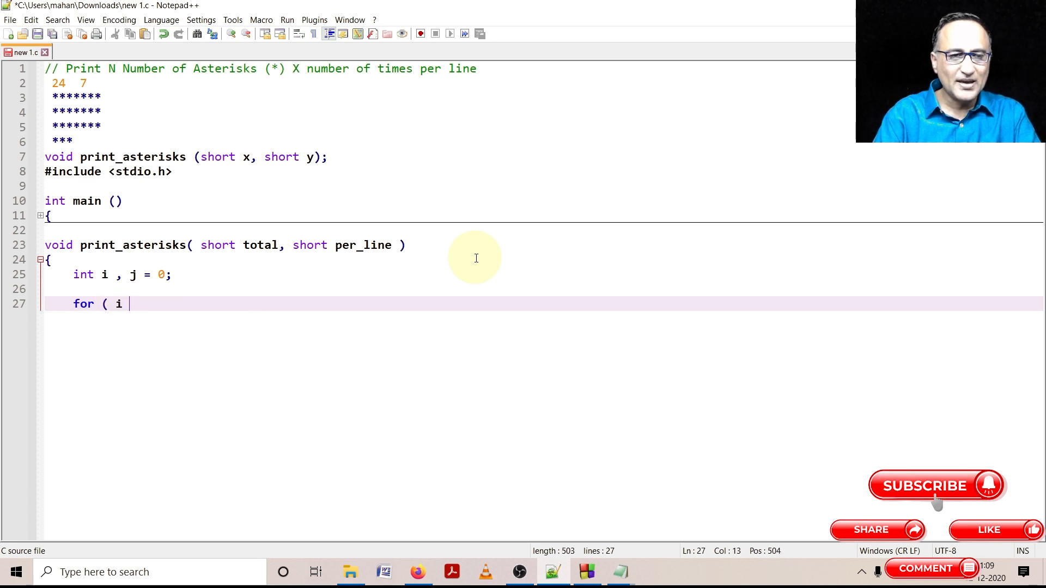
{"action": "type", "text": "= 1 ;"}
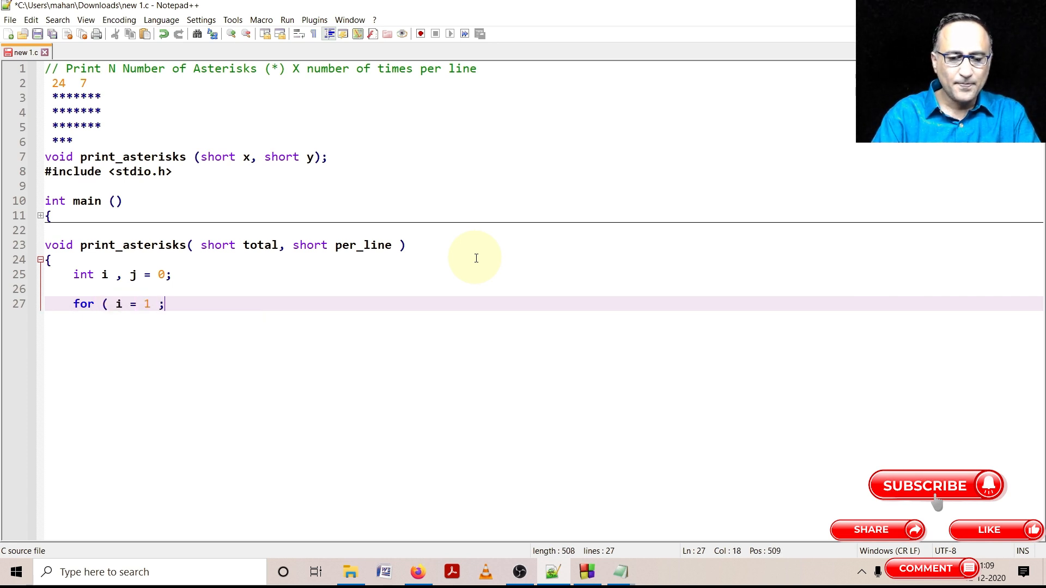
{"action": "type", "text": "i<="}
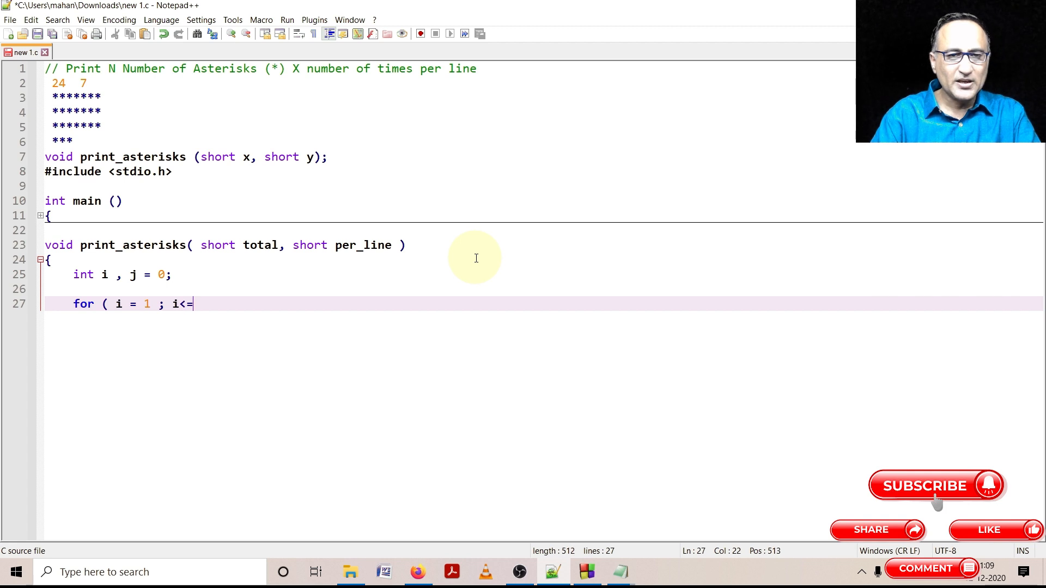
{"action": "type", "text": "total"}
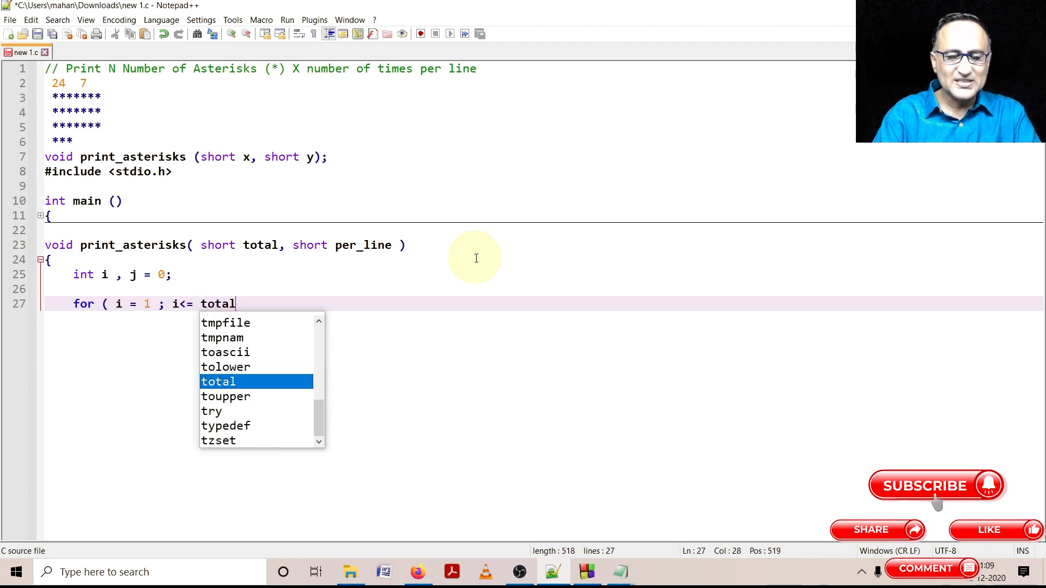
{"action": "type", "text": "; i"}
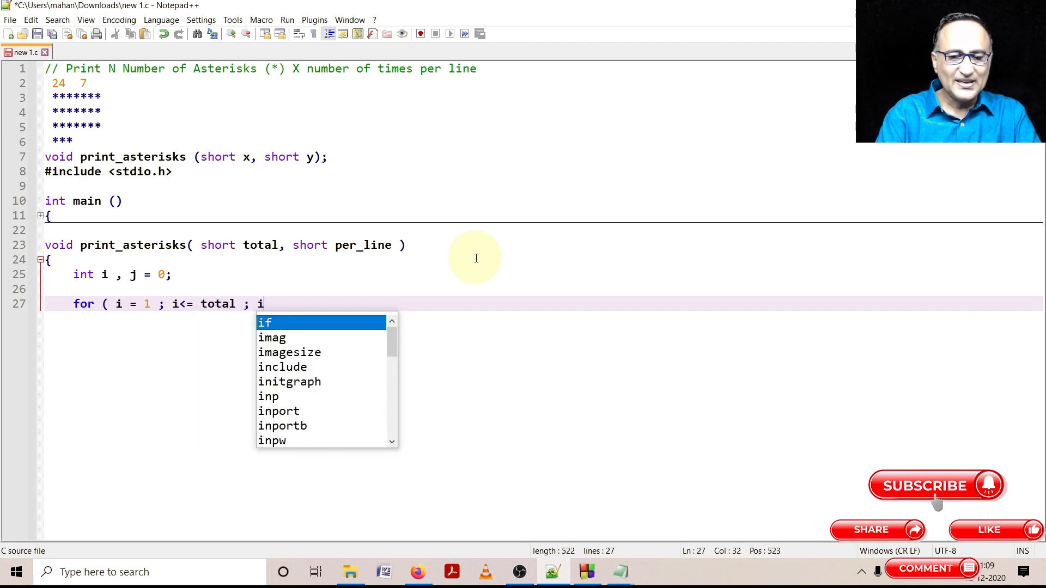
{"action": "type", "text": "++"}
{"action": "type", "text": "print"}
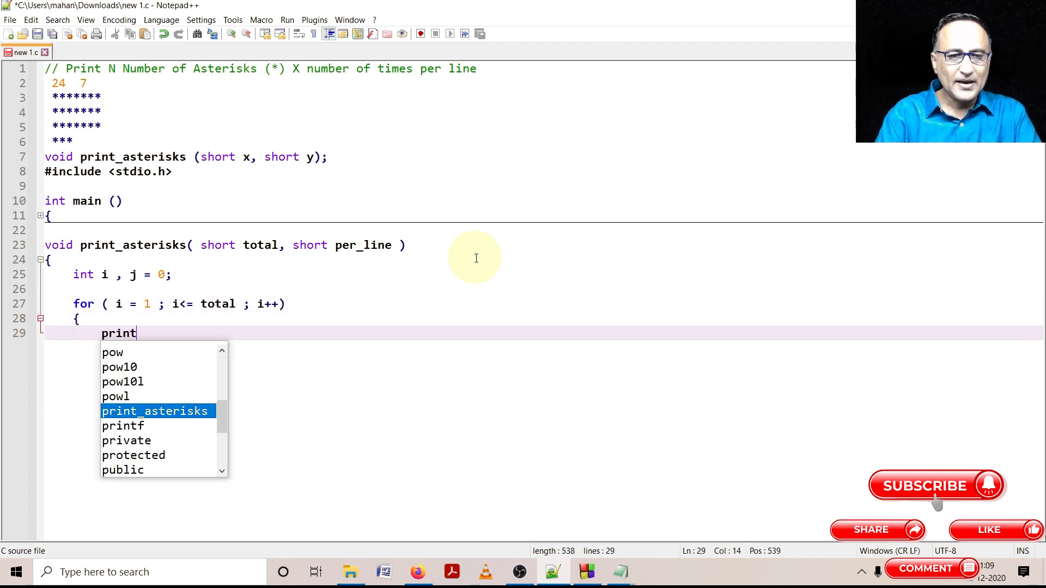
Step: Make the loop body printf("*"); and close it with a brace
{"action": "type", "text": "f("}
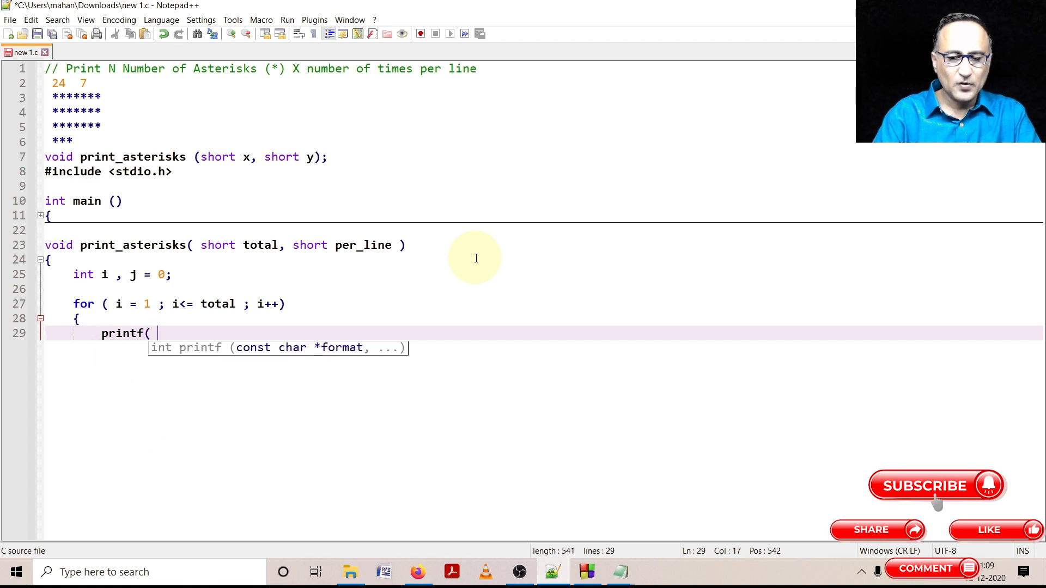
{"action": "key", "text": "Backspace"}
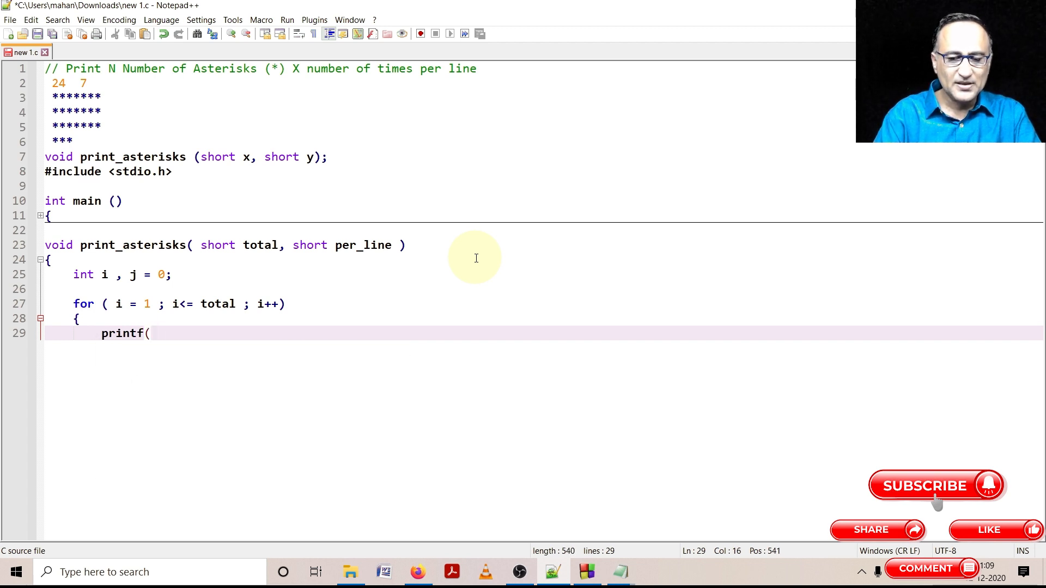
{"action": "type", "text": "\"*"}
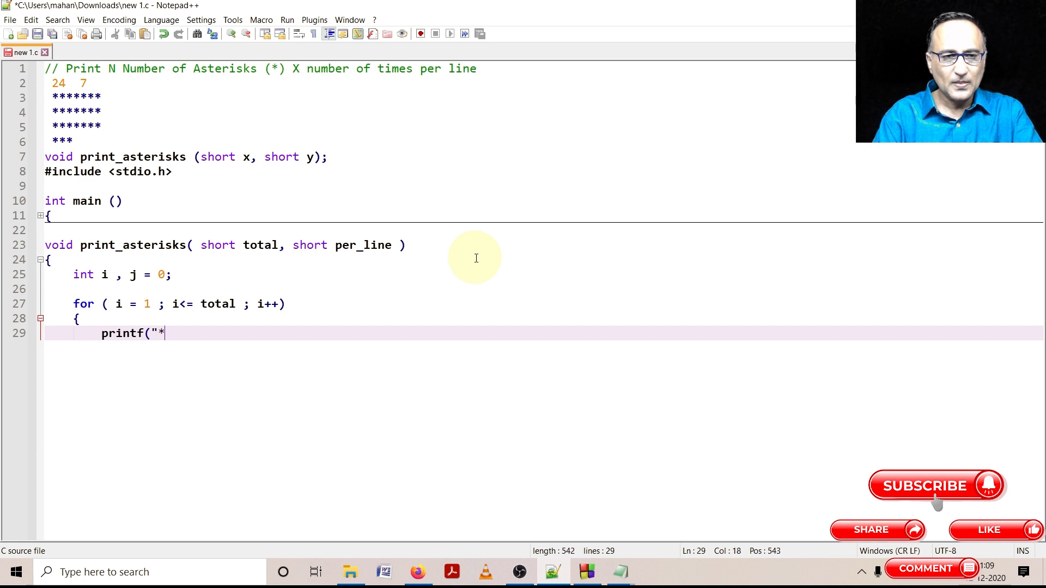
{"action": "type", "text": "\");"}
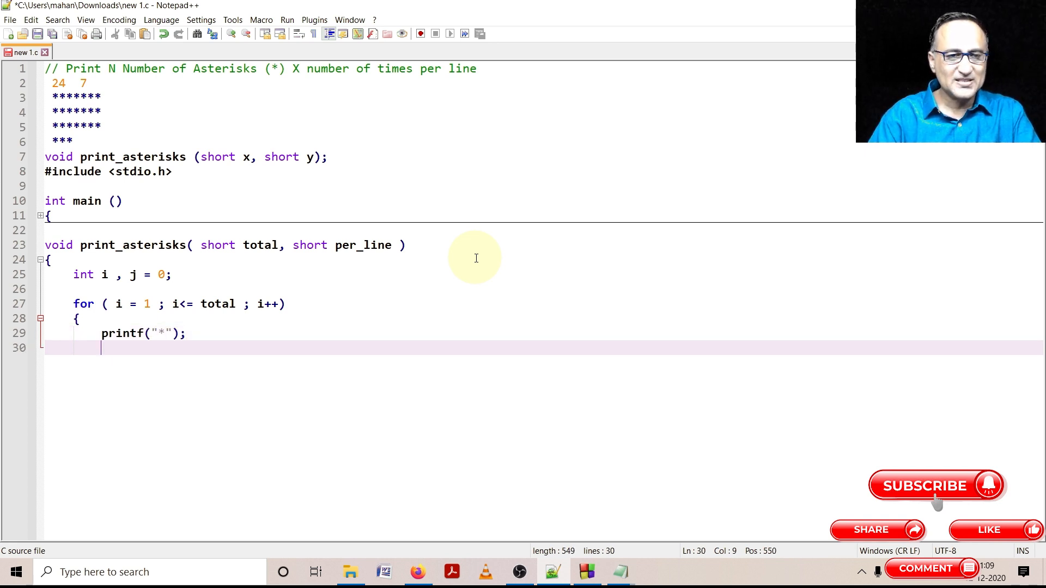
{"action": "key", "text": "Backspace"}
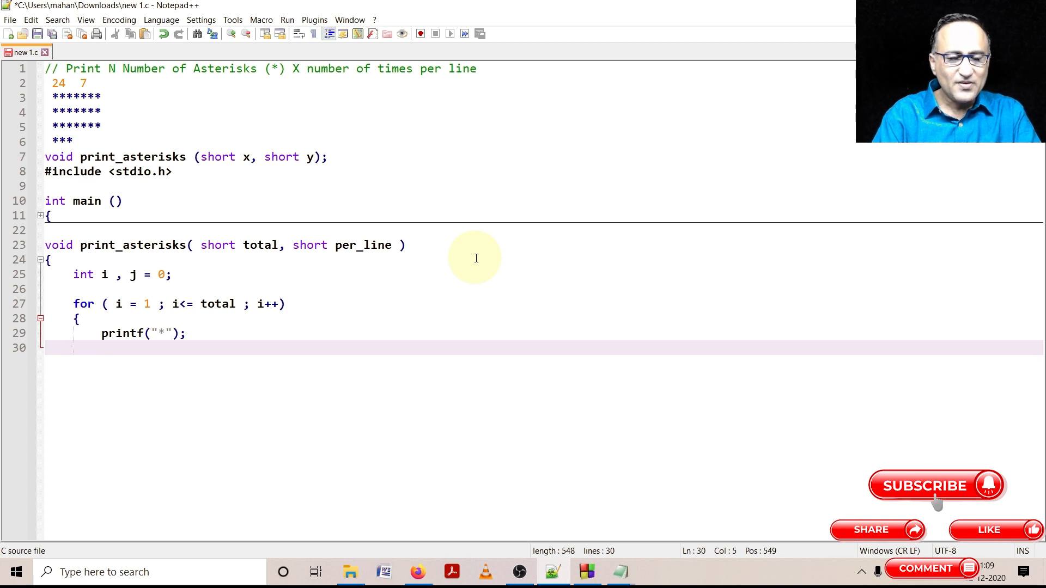
{"action": "type", "text": "}"}
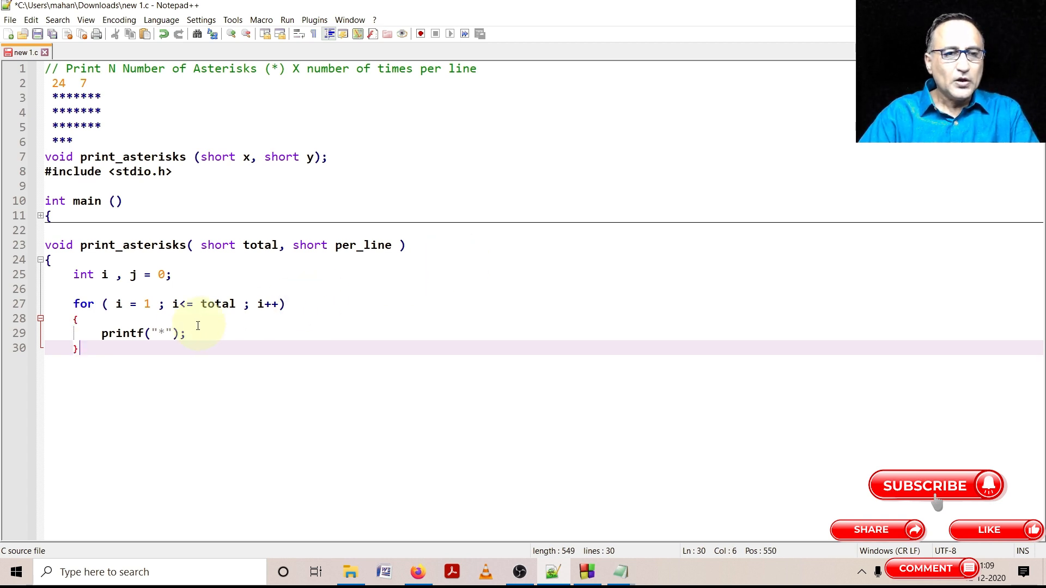
{"action": "left_click", "coordinate": [203, 333]}
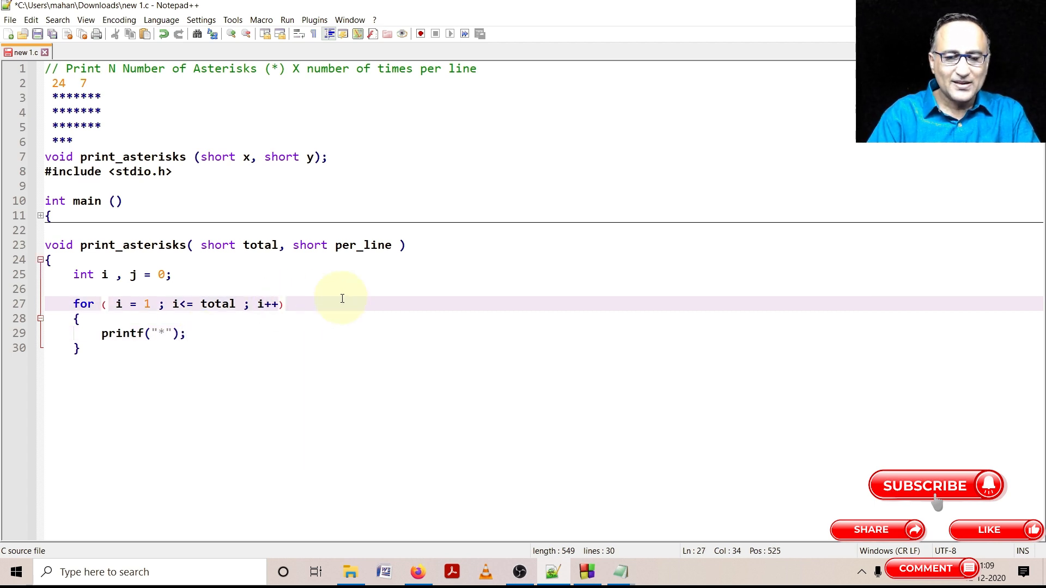
Step: Add ,j++ to the for header and begin 'if ( j == per_line ) {'
{"action": "type", "text": ",j"}
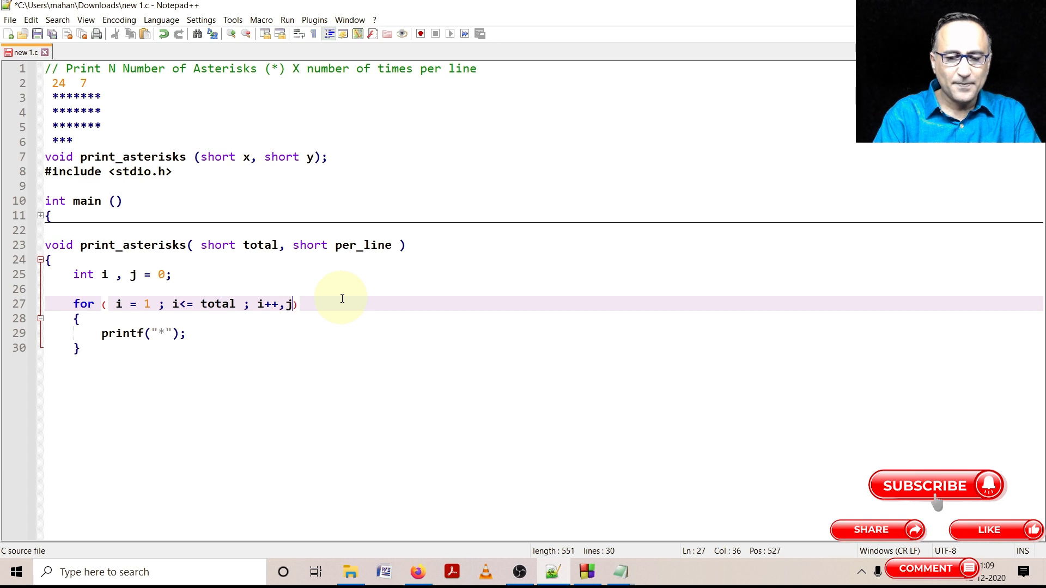
{"action": "type", "text": "++"}
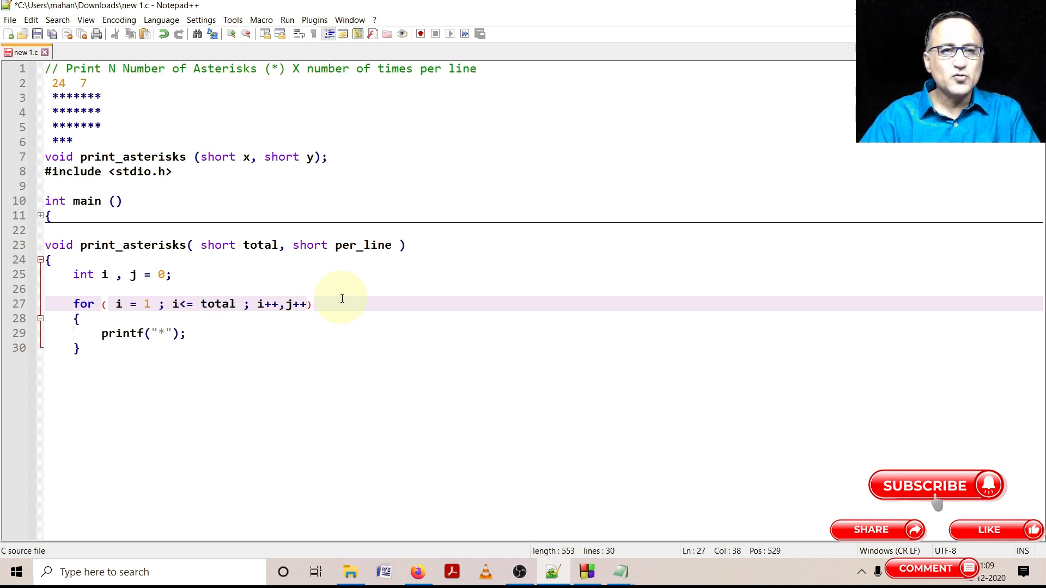
{"action": "mouse_move", "coordinate": [286, 304]}
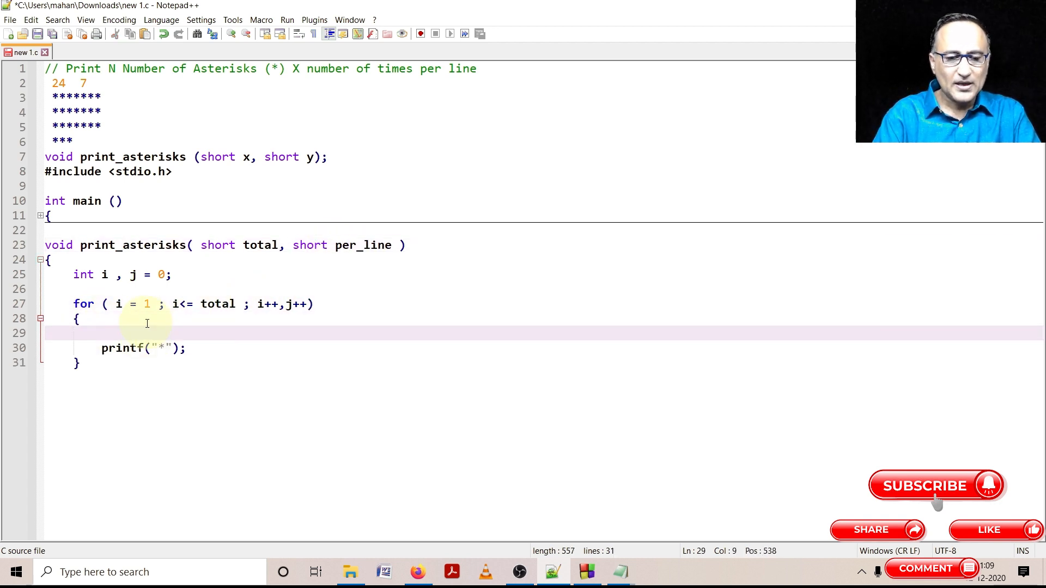
{"action": "type", "text": "if ( j ="}
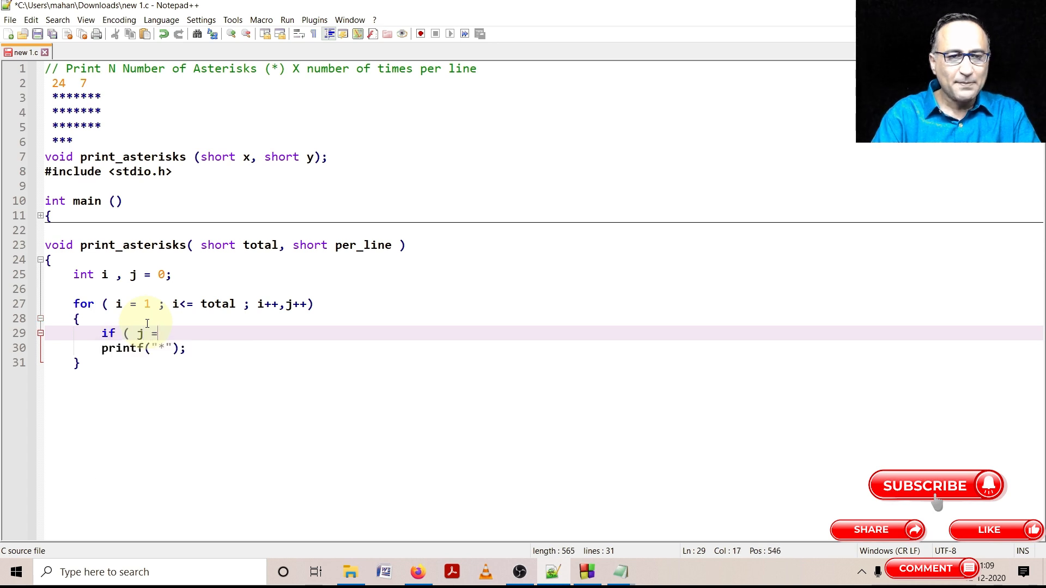
{"action": "type", "text": "="}
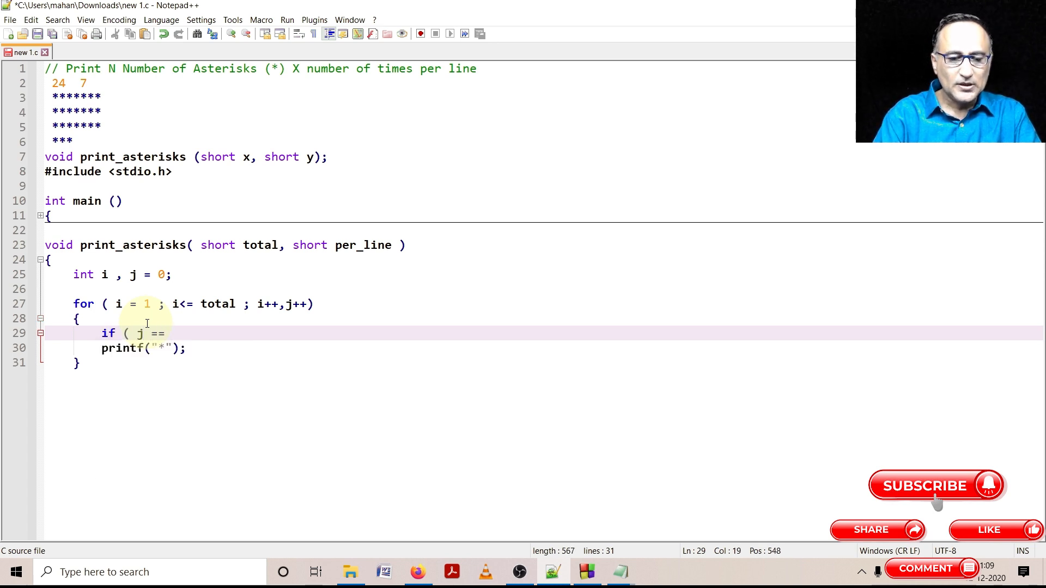
{"action": "type", "text": "per_line"}
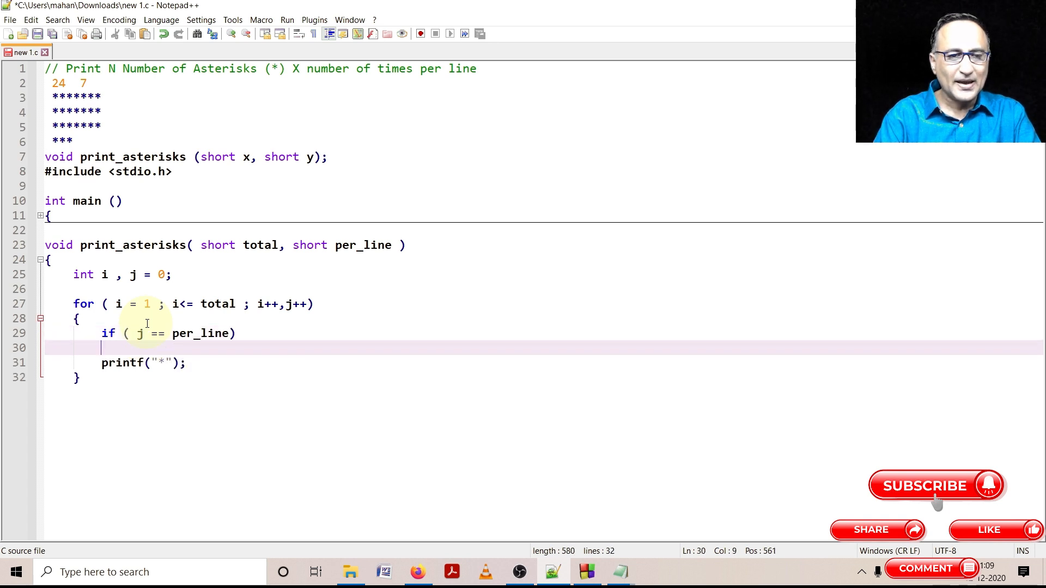
{"action": "type", "text": "{"}
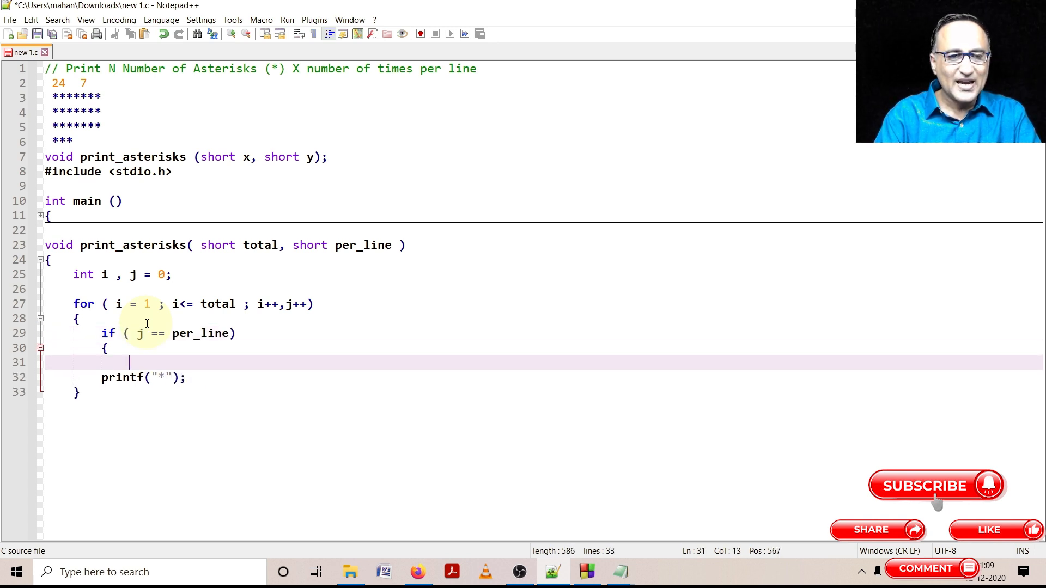
Step: Inside the if, printf("\n") and reset j = 0, then close the function
{"action": "type", "text": "printf(\""}
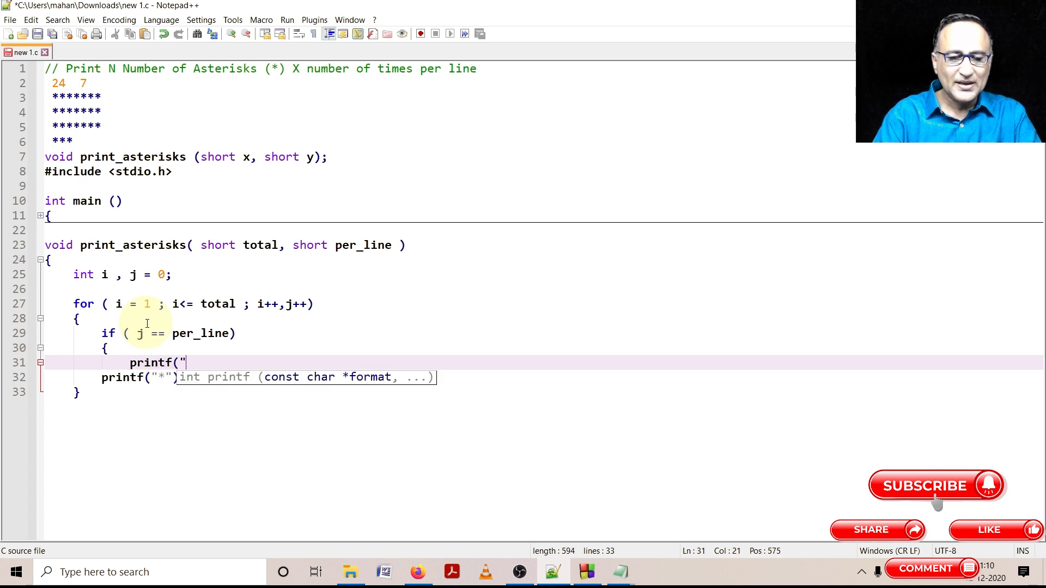
{"action": "type", "text": "\\n\");"}
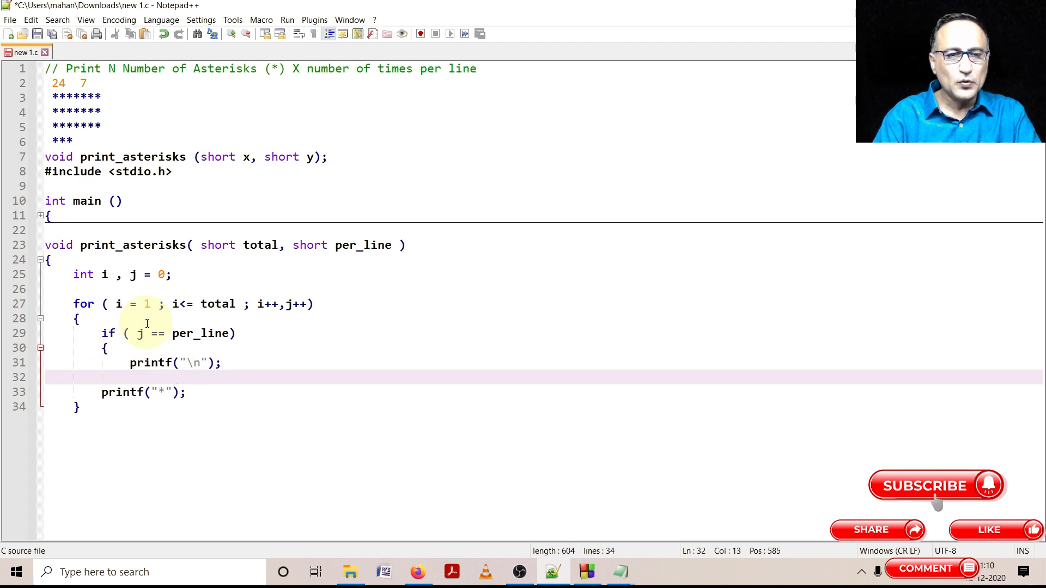
{"action": "type", "text": "j = 0 ;"}
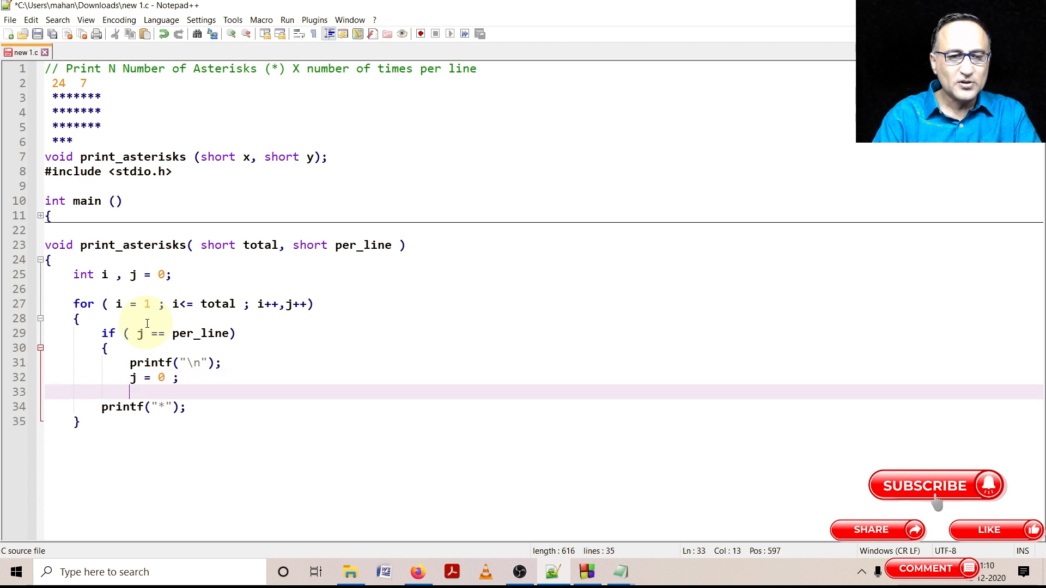
{"action": "type", "text": "}"}
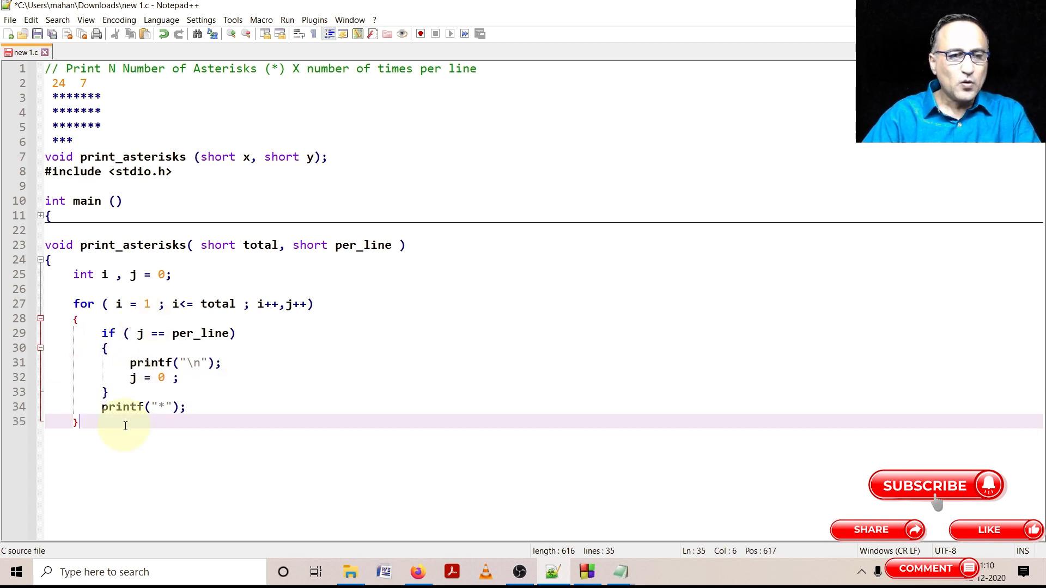
{"action": "key", "text": "enter"}
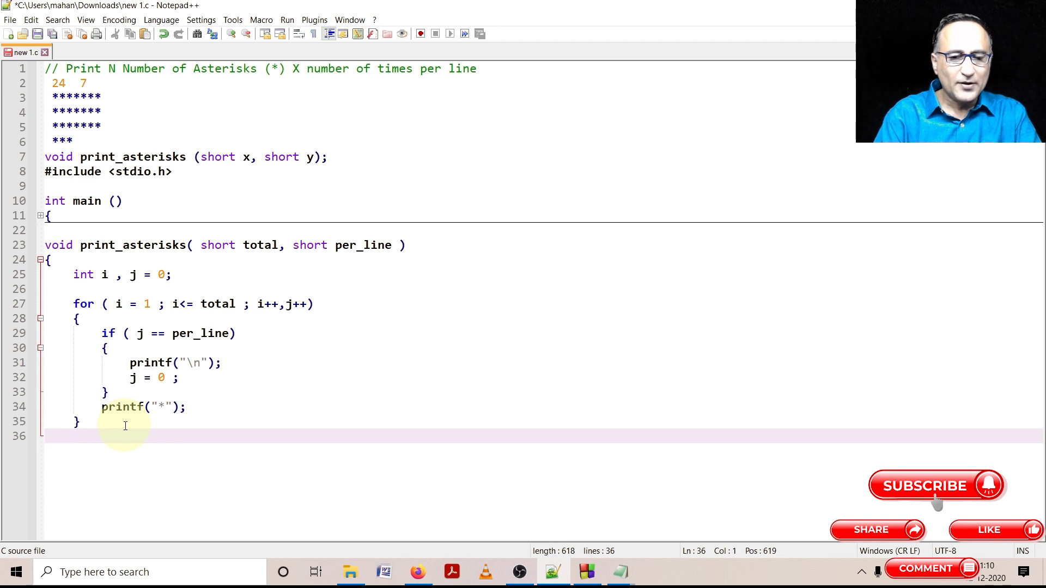
{"action": "type", "text": "}"}
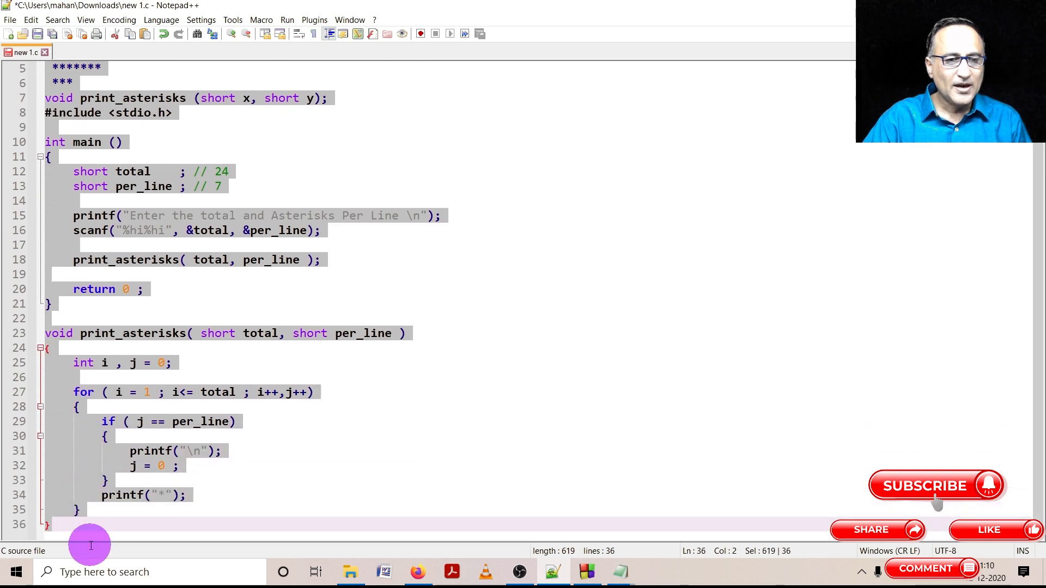
Step: Paste the complete asterisk program into OnlineGDB's empty main.c editor
{"action": "left_click", "coordinate": [31, 19]}
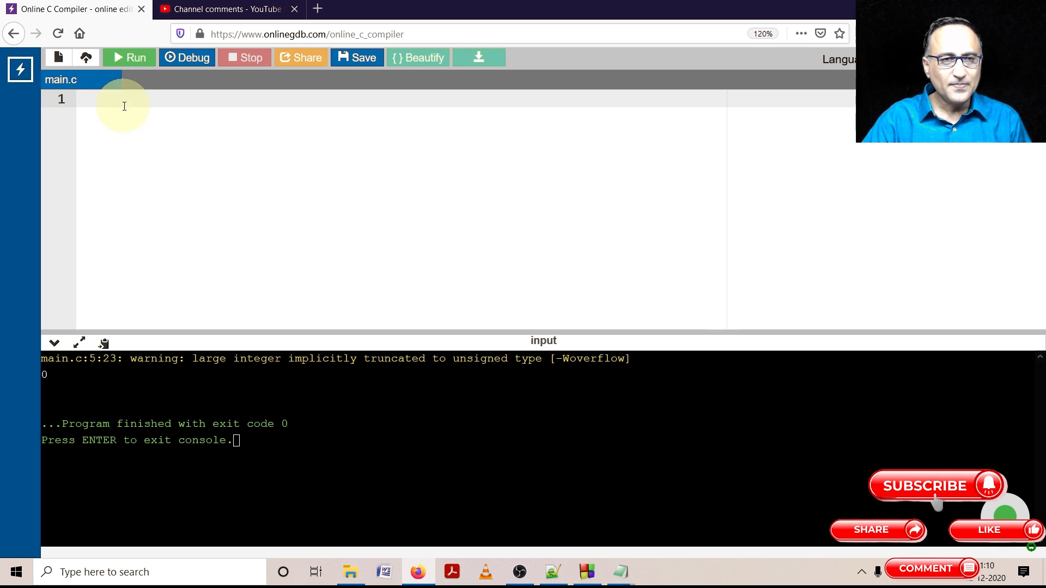
{"action": "right_click", "coordinate": [123, 106]}
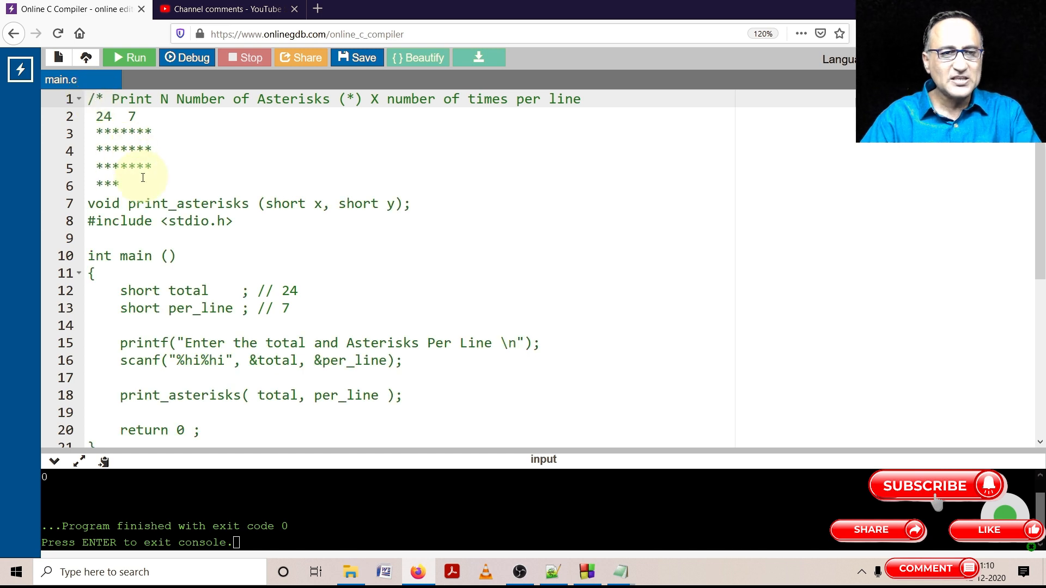
{"action": "left_click", "coordinate": [137, 185]}
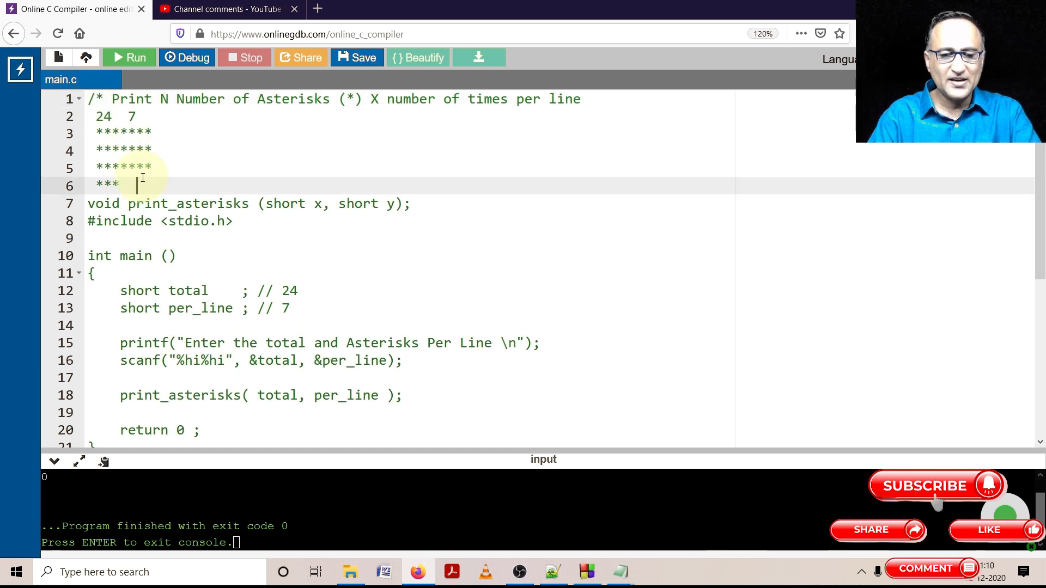
{"action": "type", "text": "*/"}
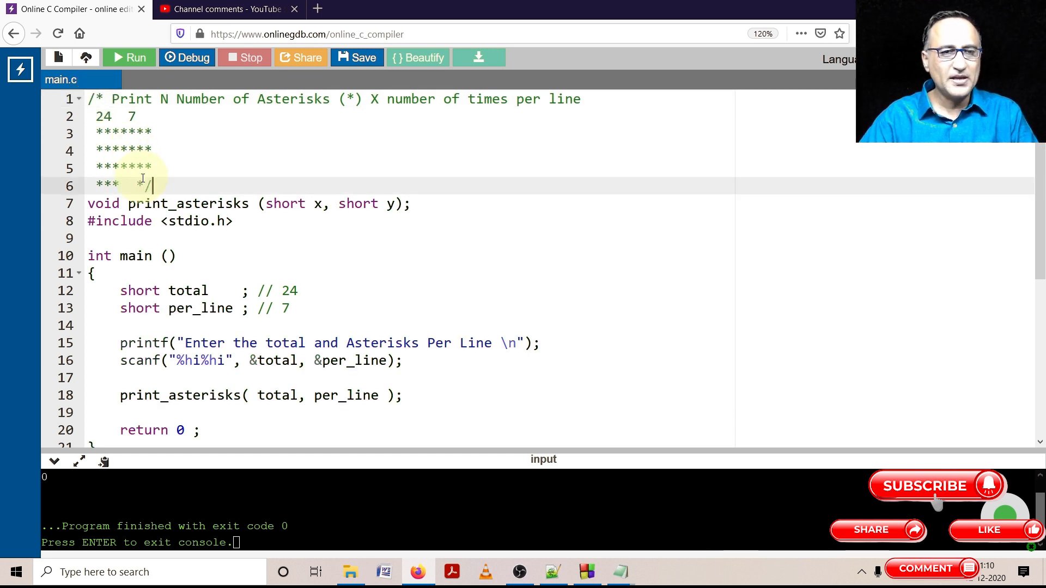
{"action": "key", "text": "Enter"}
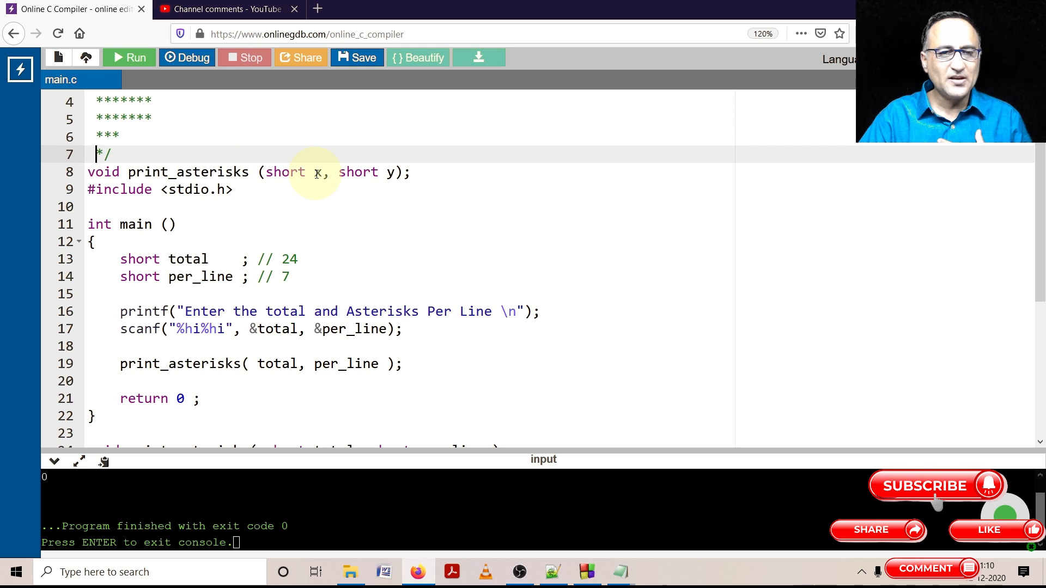
{"action": "scroll", "scroll_direction": "down", "scroll_amount": 3}
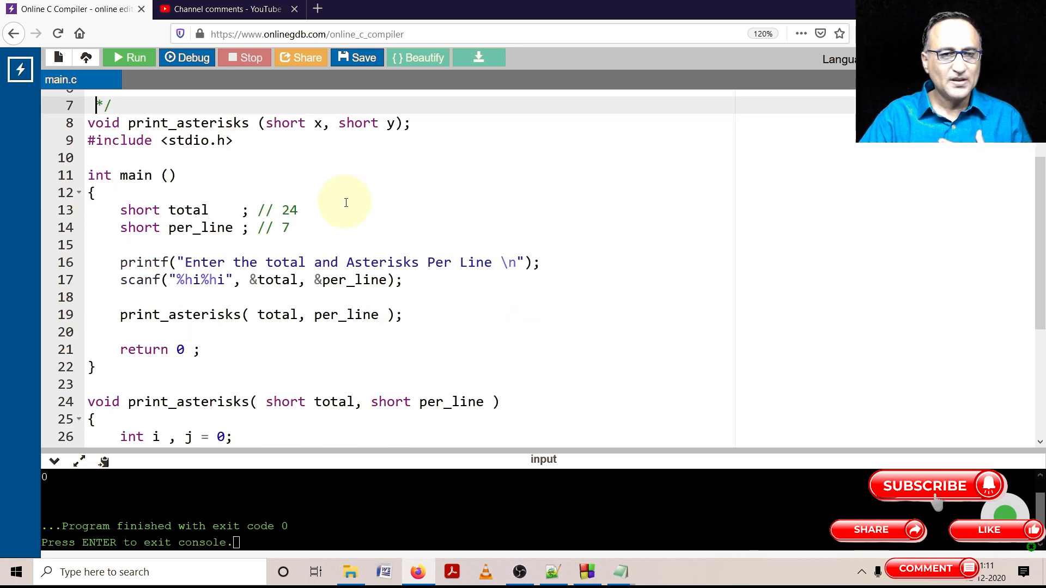
{"action": "mouse_move", "coordinate": [289, 210]}
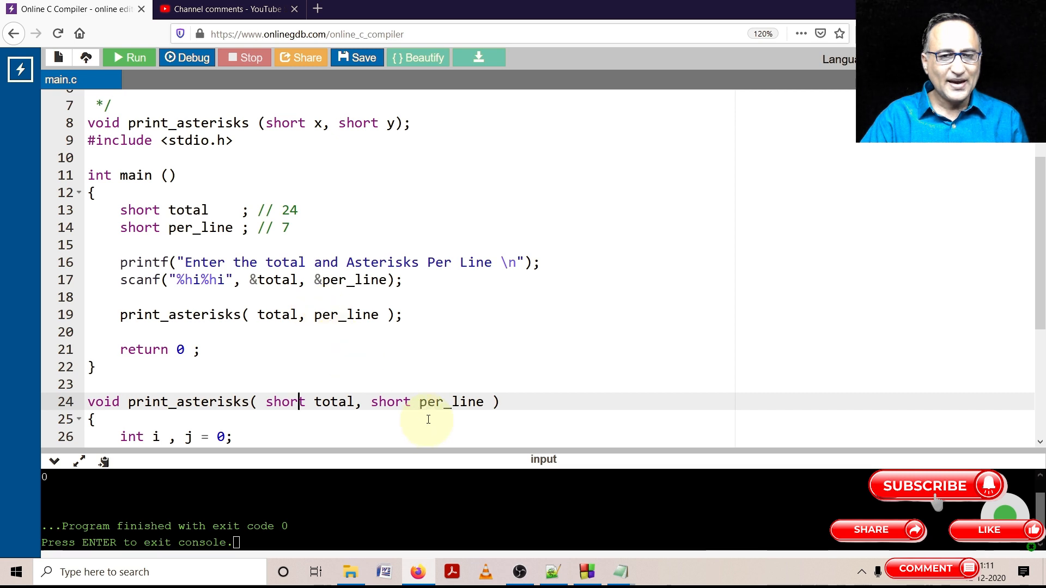
{"action": "double_click", "coordinate": [187, 211]}
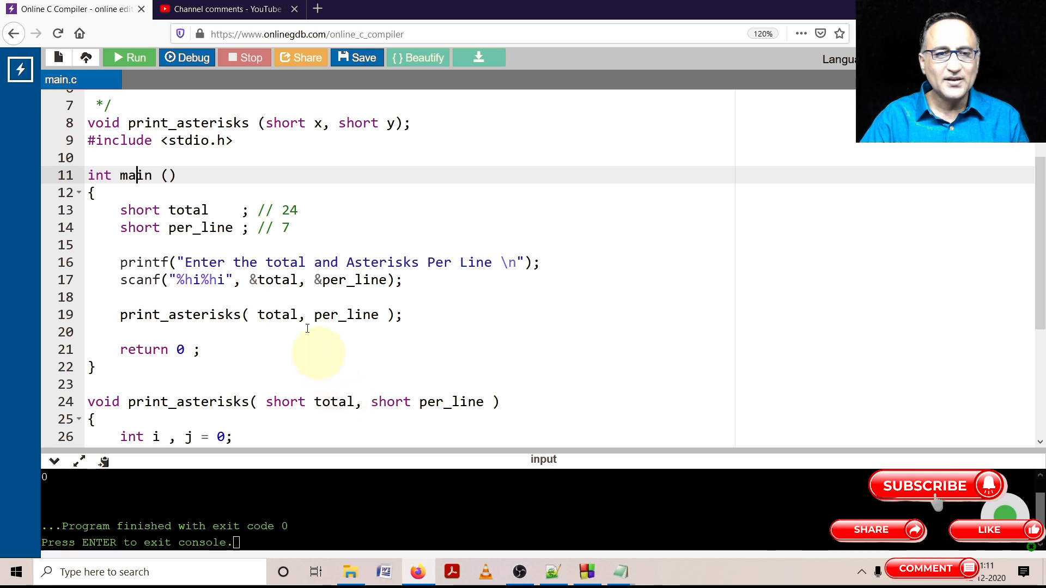
{"action": "scroll", "scroll_direction": "down", "scroll_amount": 3}
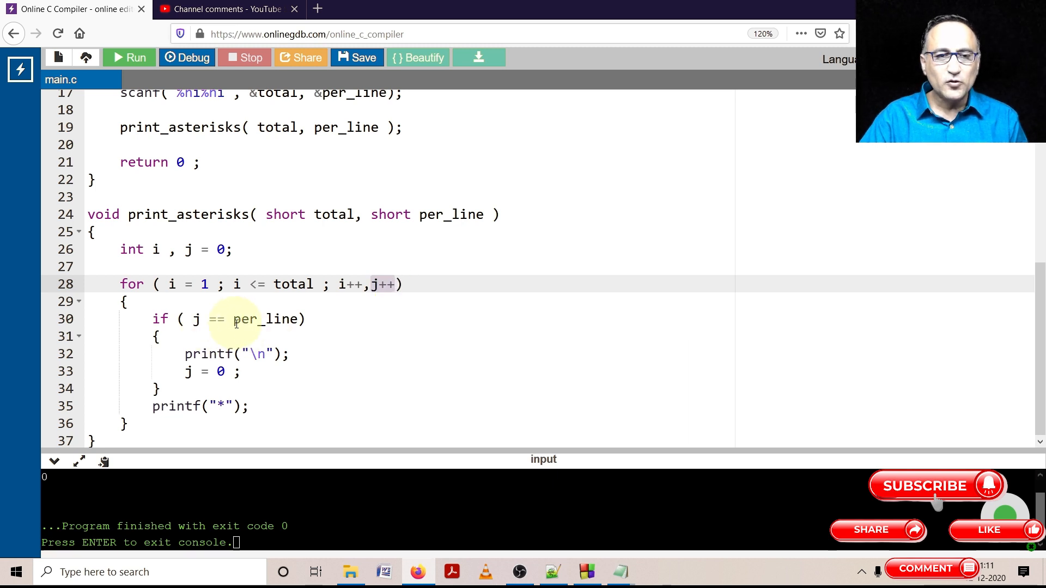
{"action": "double_click", "coordinate": [257, 320]}
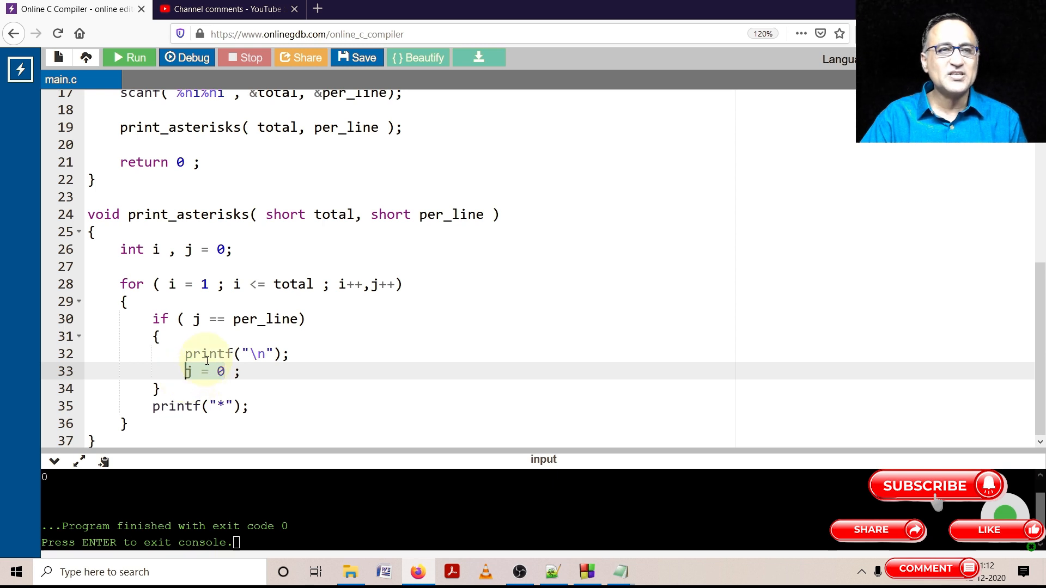
Step: Run the program with input 8 and 3, printing ***, ***, **
{"action": "left_click", "coordinate": [129, 57]}
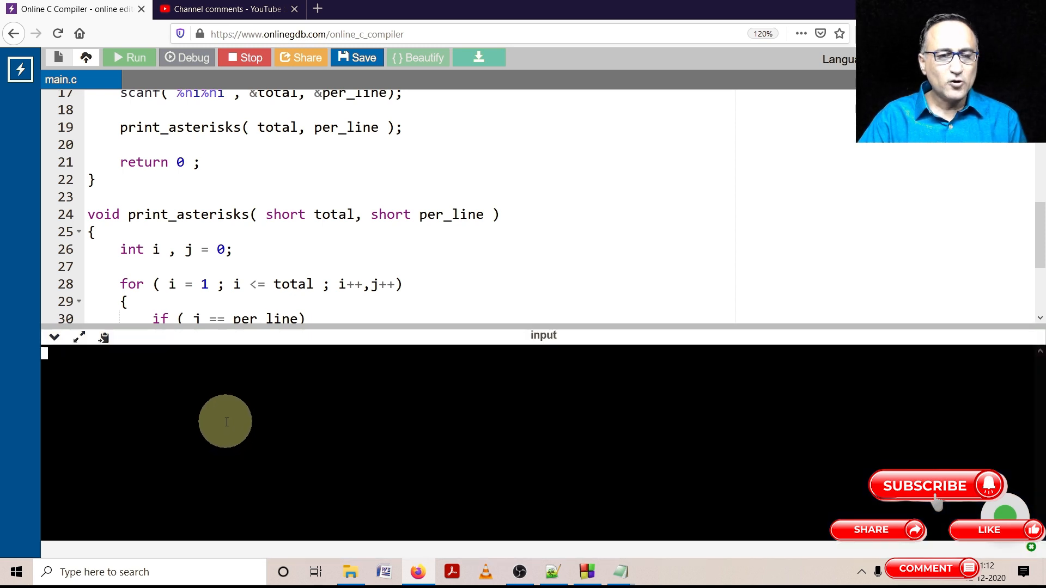
{"action": "mouse_move", "coordinate": [167, 407]}
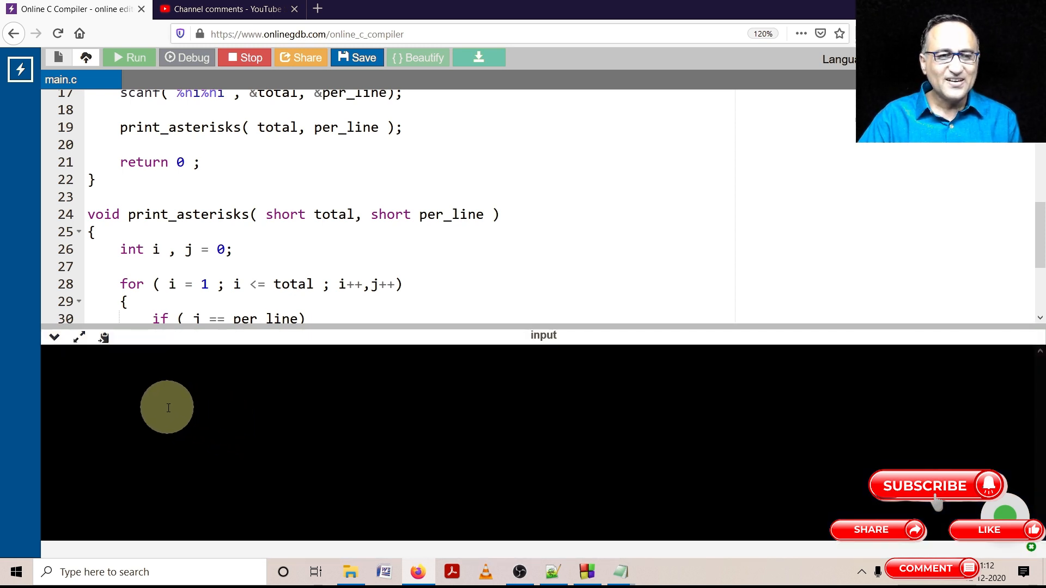
{"action": "left_click", "coordinate": [128, 57]}
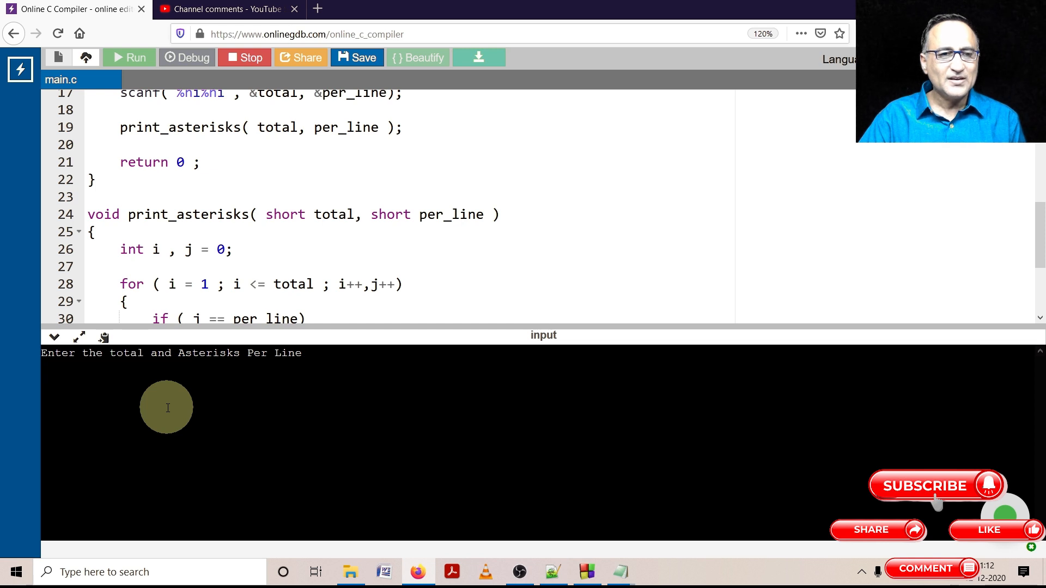
{"action": "left_click", "coordinate": [44, 371]}
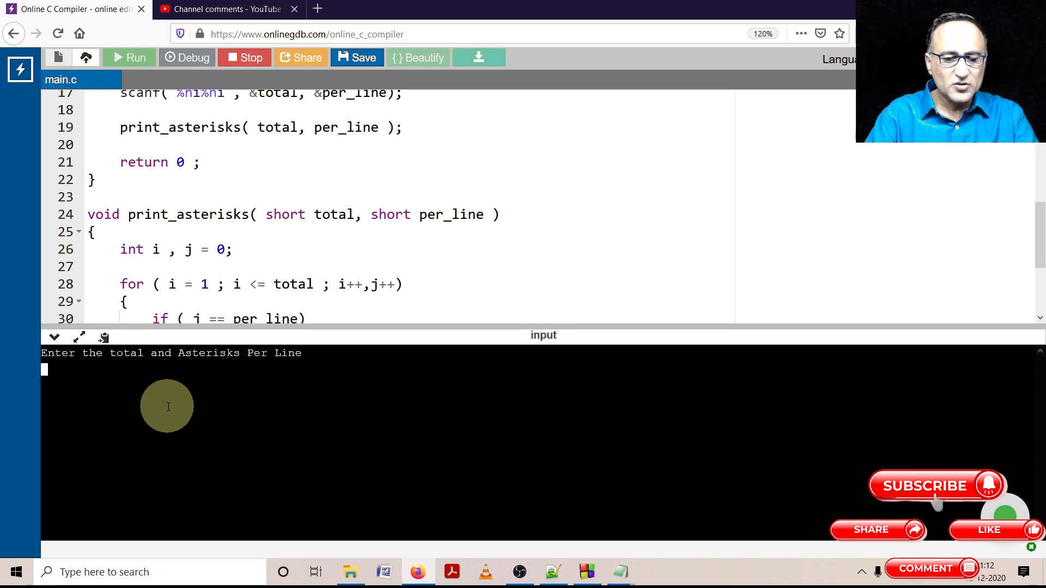
{"action": "type", "text": "8"}
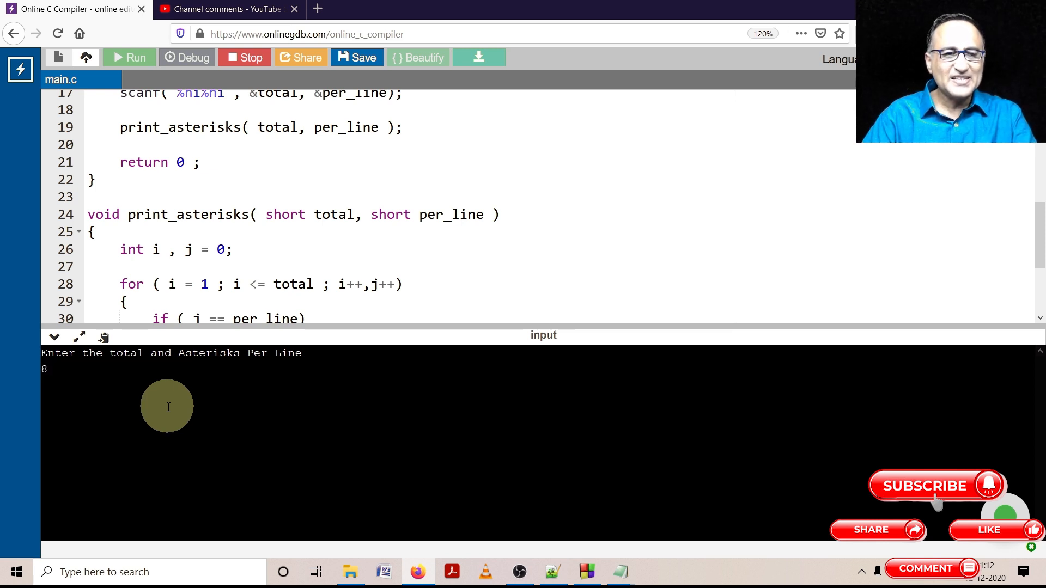
{"action": "type", "text": "3"}
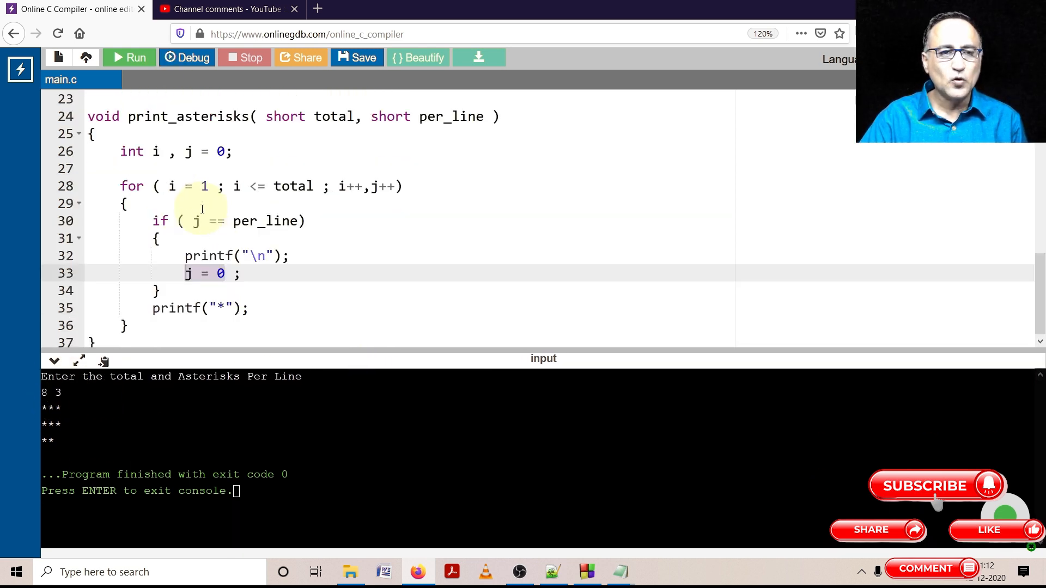
Step: Add printf("%u is addres of total in main \n", &total); after the print_asterisks call
{"action": "left_click_drag", "start_coordinate": [193, 221], "coordinate": [157, 292]}
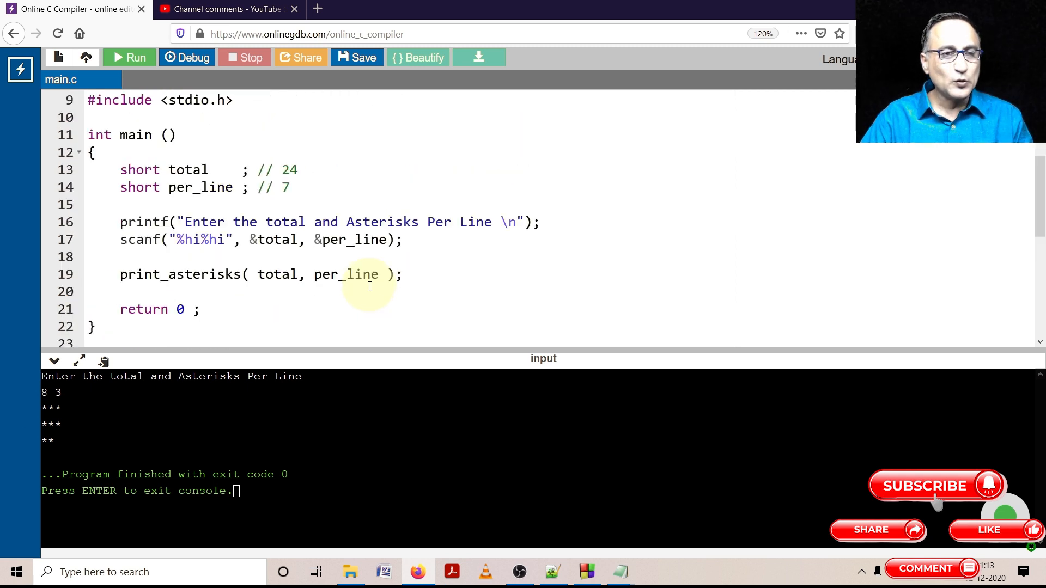
{"action": "double_click", "coordinate": [189, 170]}
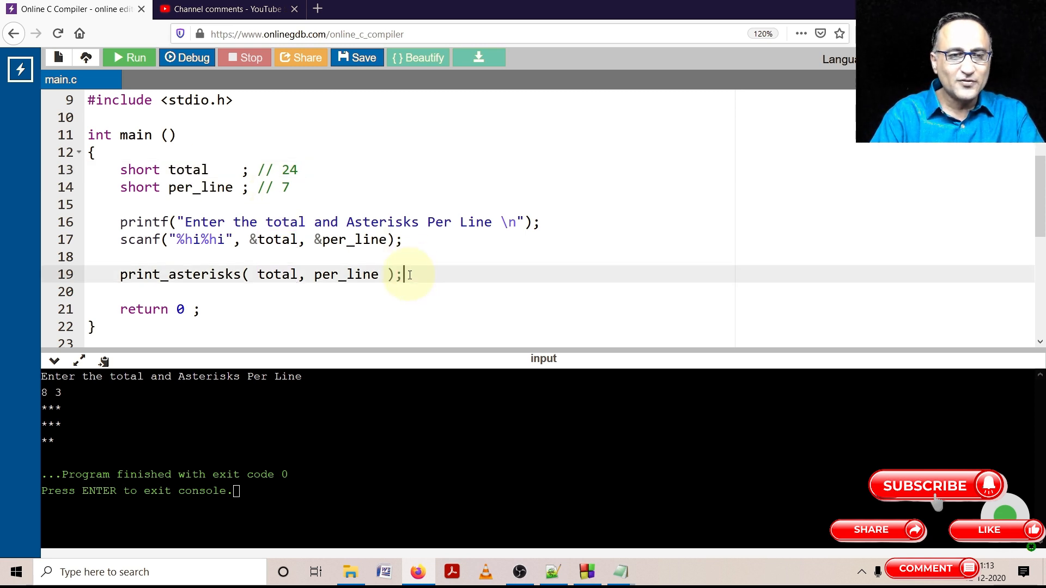
{"action": "type", "text": "pri"}
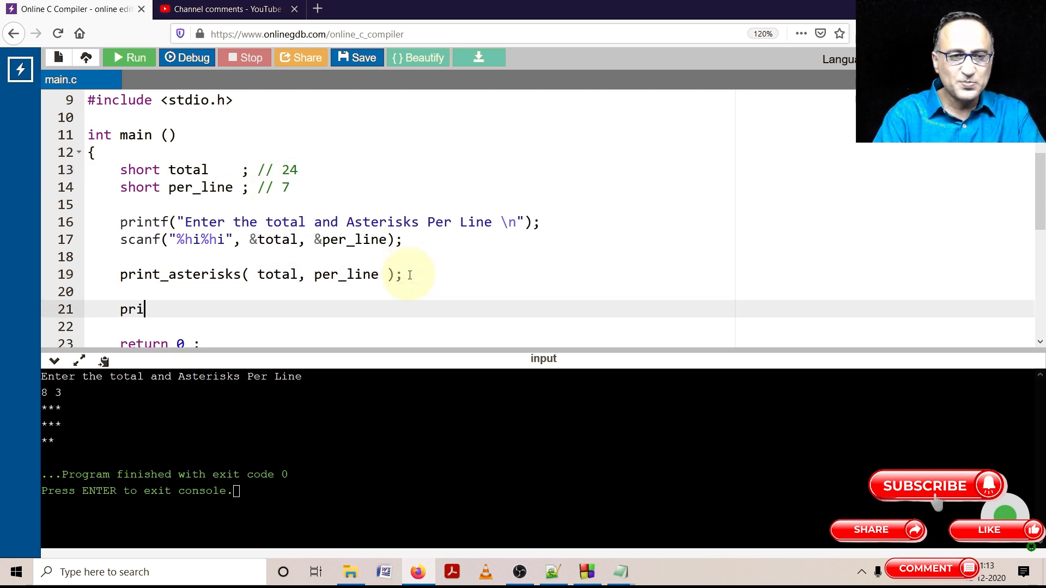
{"action": "type", "text": "ntf()"}
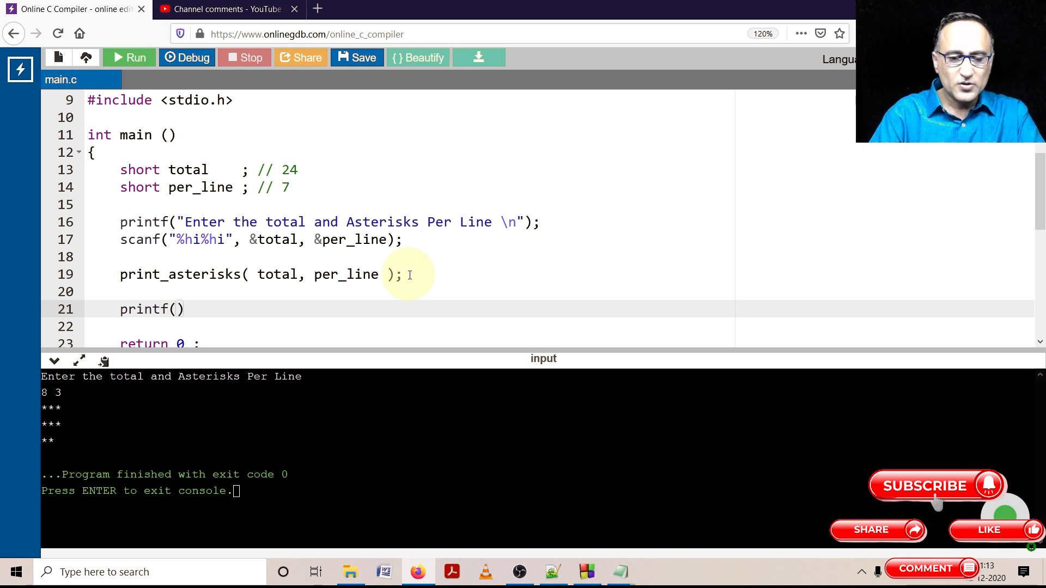
{"action": "type", "text": "\"%\""}
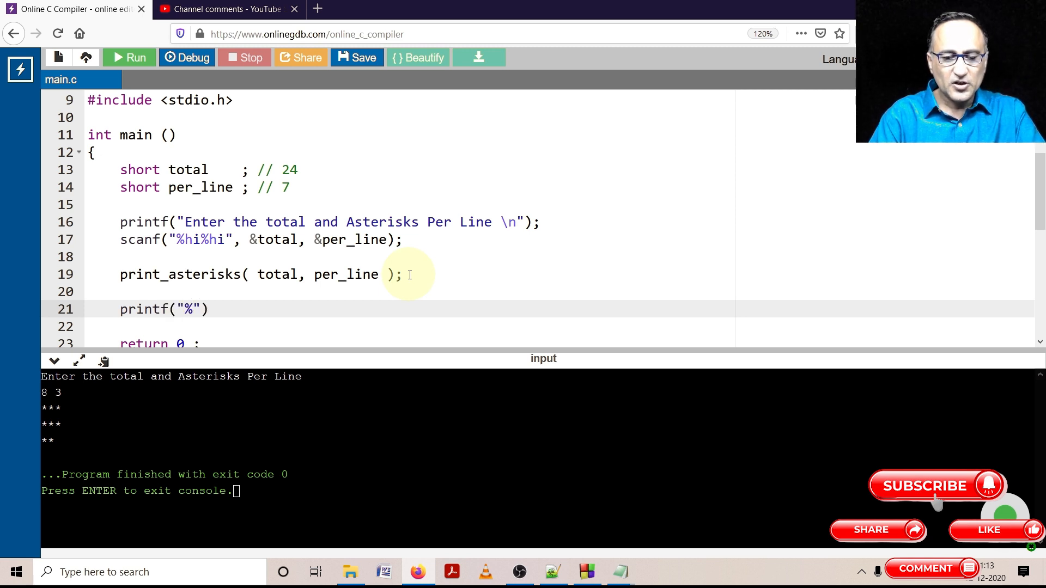
{"action": "type", "text": "u is a"}
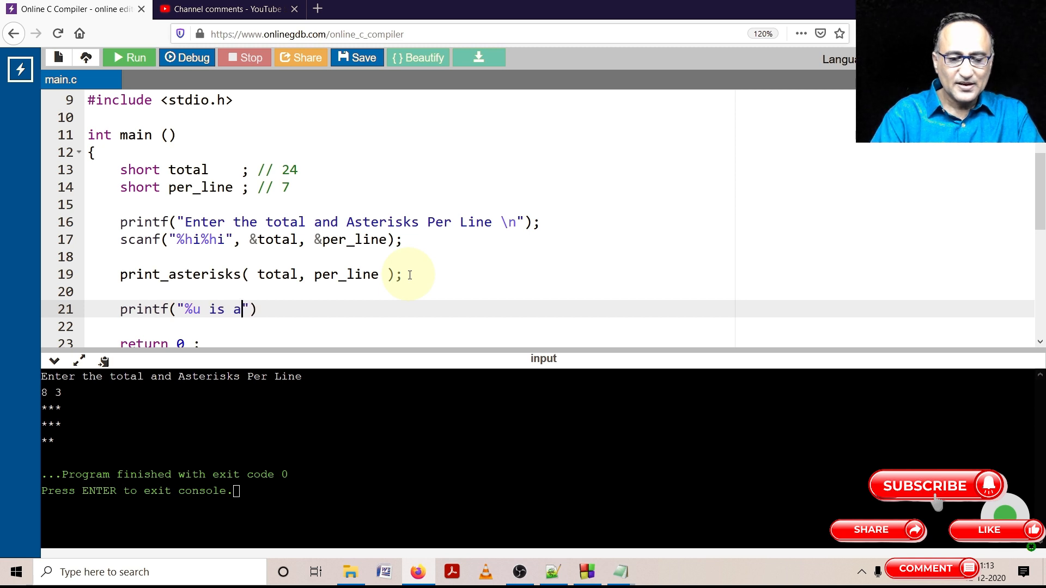
{"action": "type", "text": "ddres of tot"}
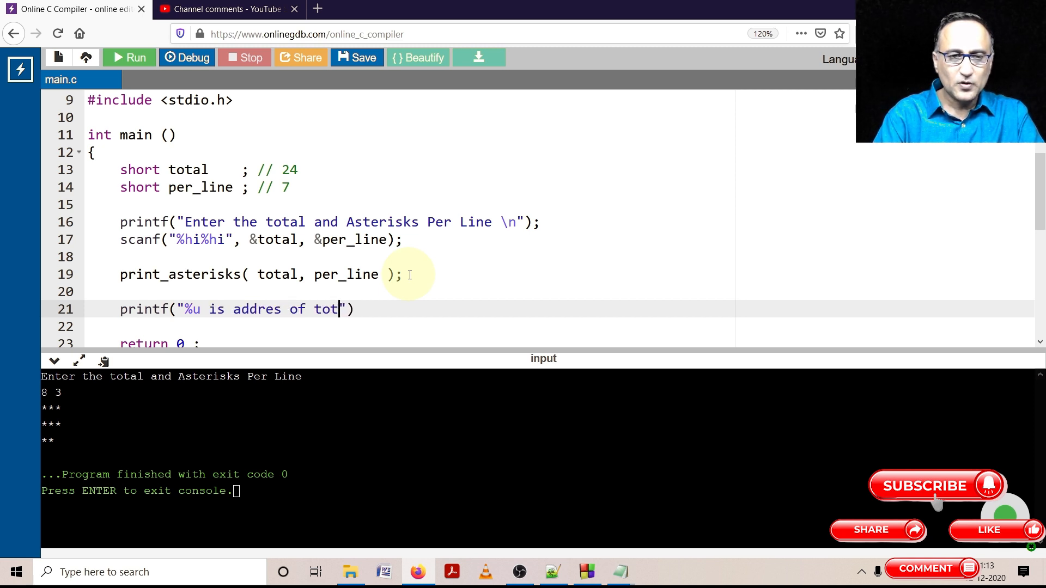
{"action": "type", "text": "al in main"}
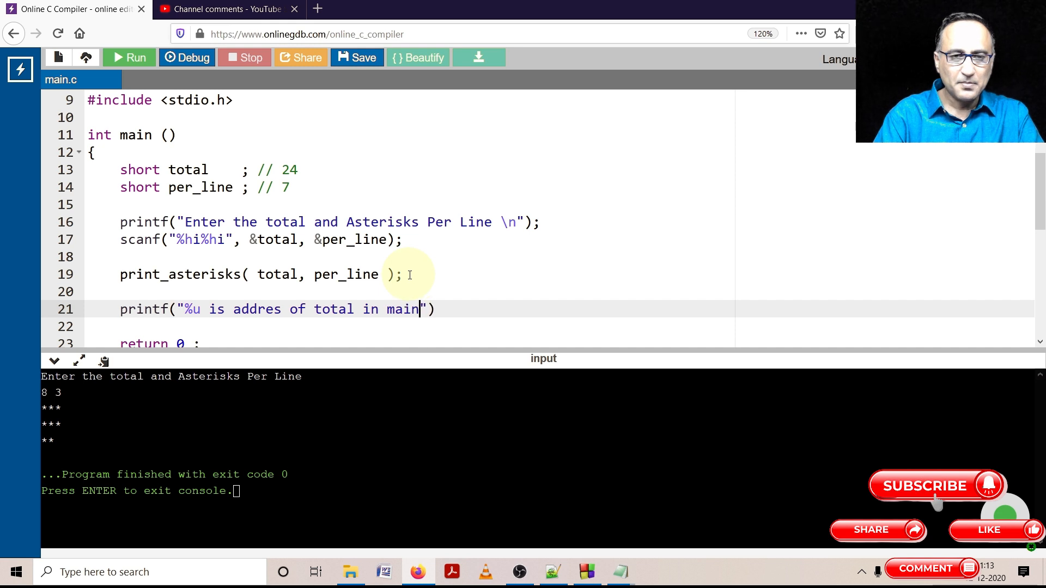
{"action": "type", "text": "\\n"}
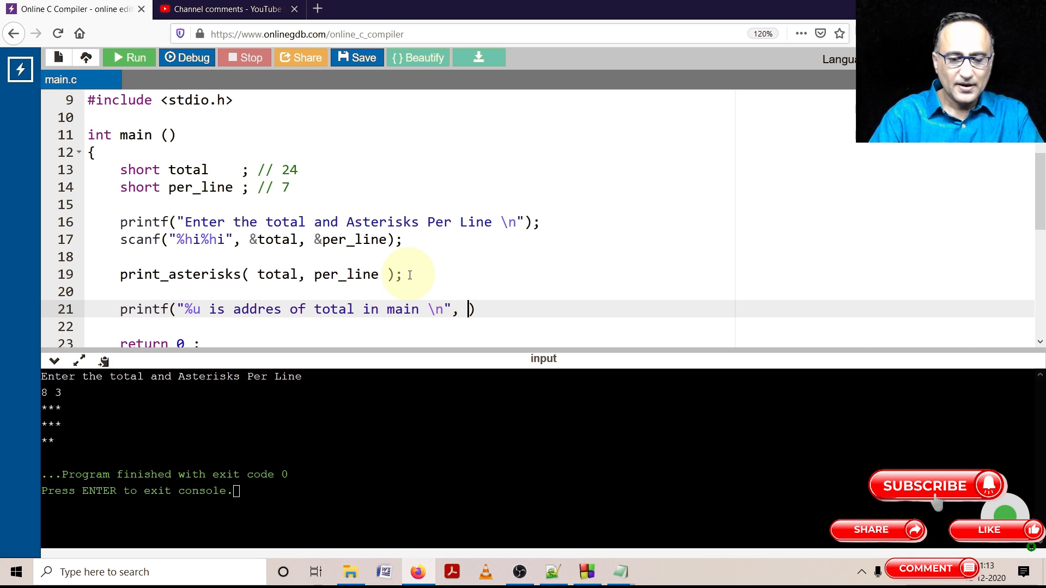
{"action": "type", "text": "&total"}
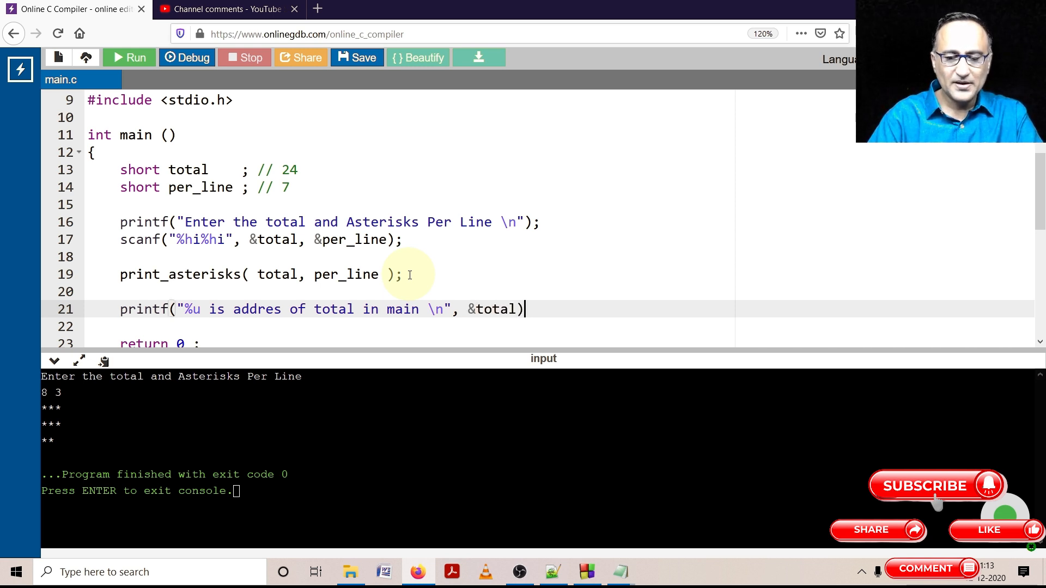
{"action": "type", "text": ";"}
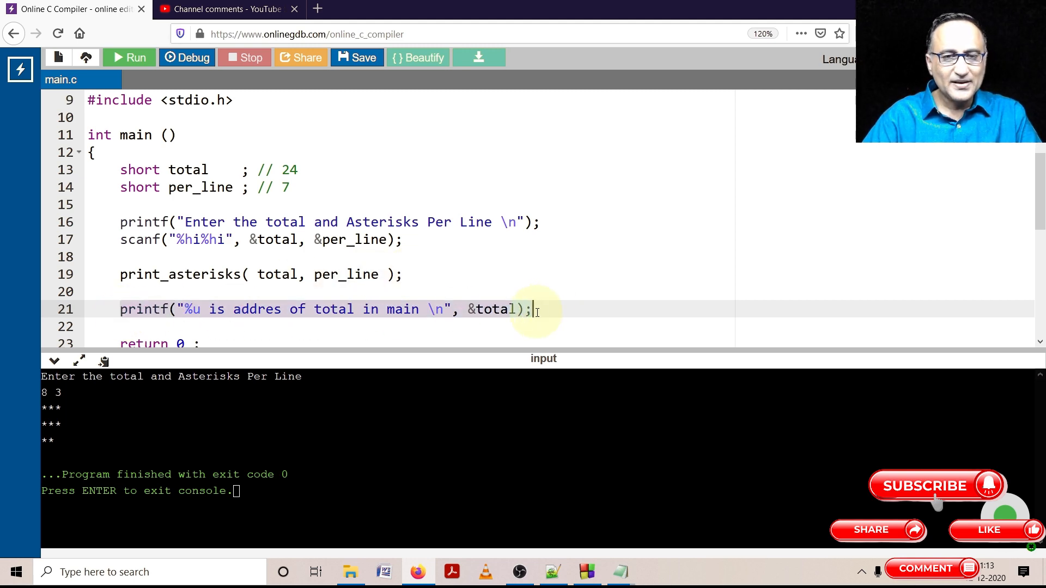
Step: Paste the same printf into print_asterisks, changing 'main' to 'print_asterisks'
{"action": "scroll", "scroll_direction": "down", "scroll_amount": 3}
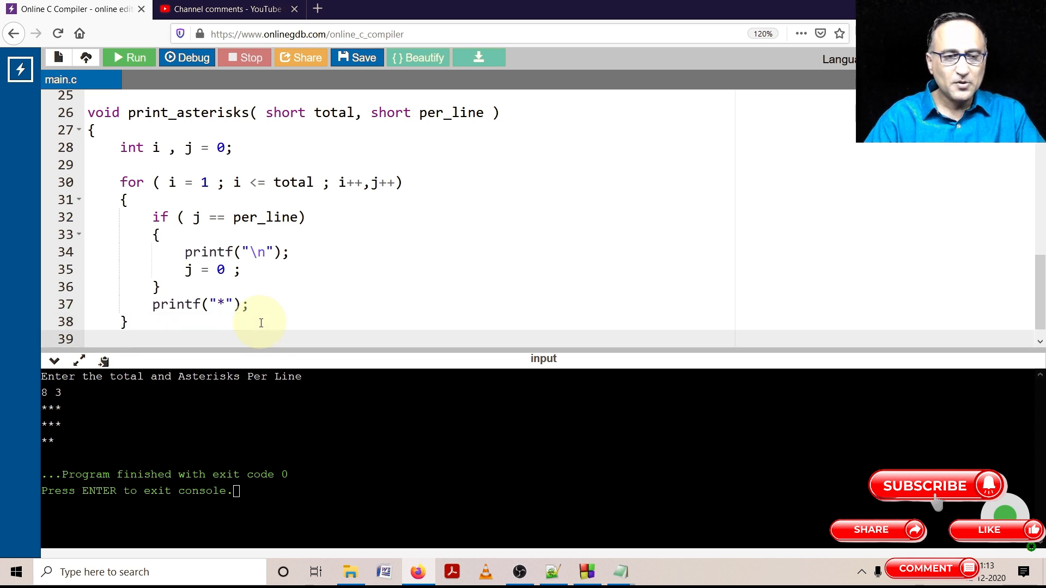
{"action": "type", "text": "printf(\"%u is addres of total in main \\n\", &total);"}
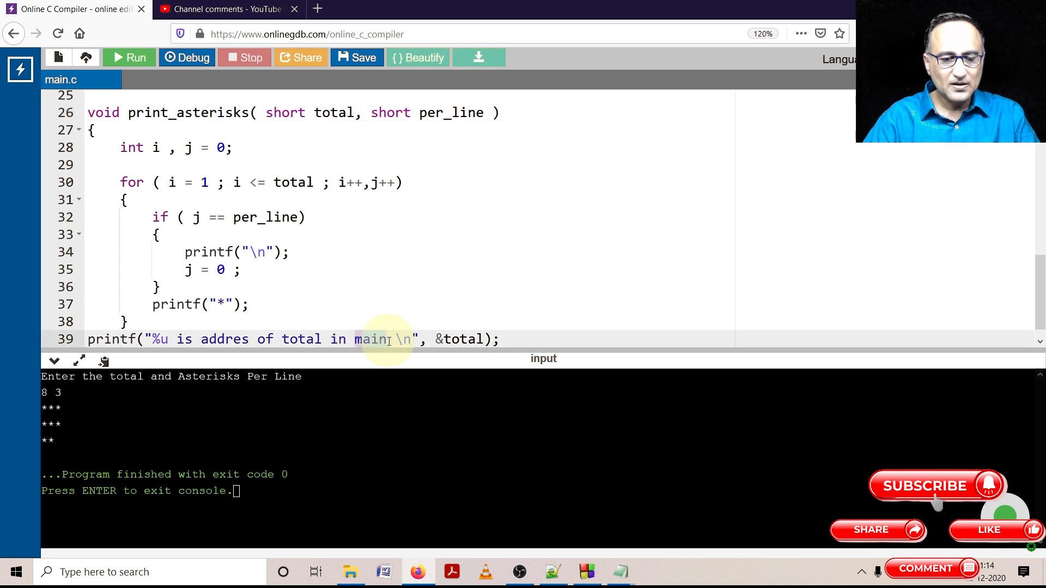
{"action": "type", "text": "print_asterisks( total, per_line );"}
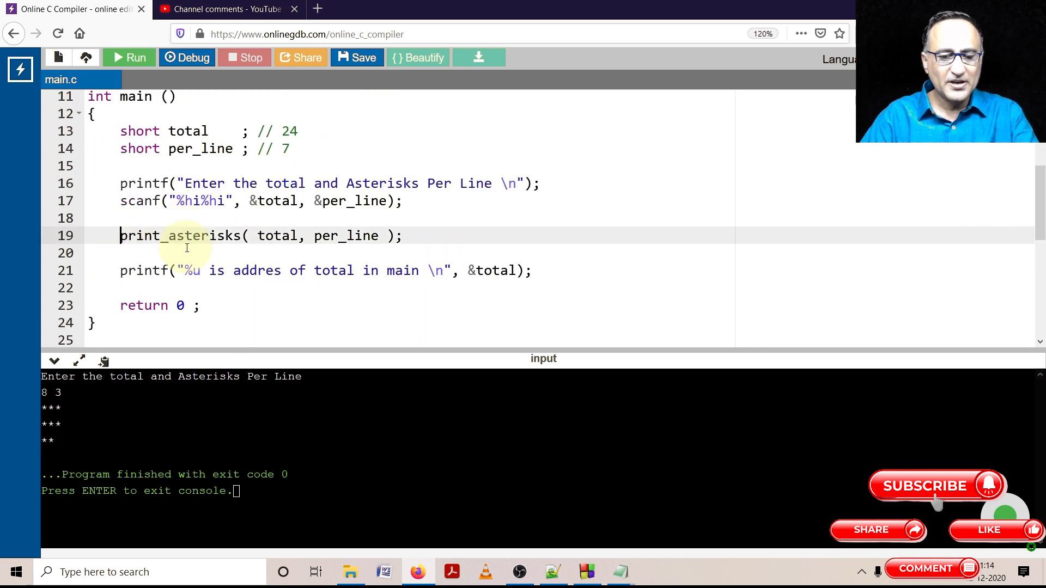
{"action": "type", "text": "//"}
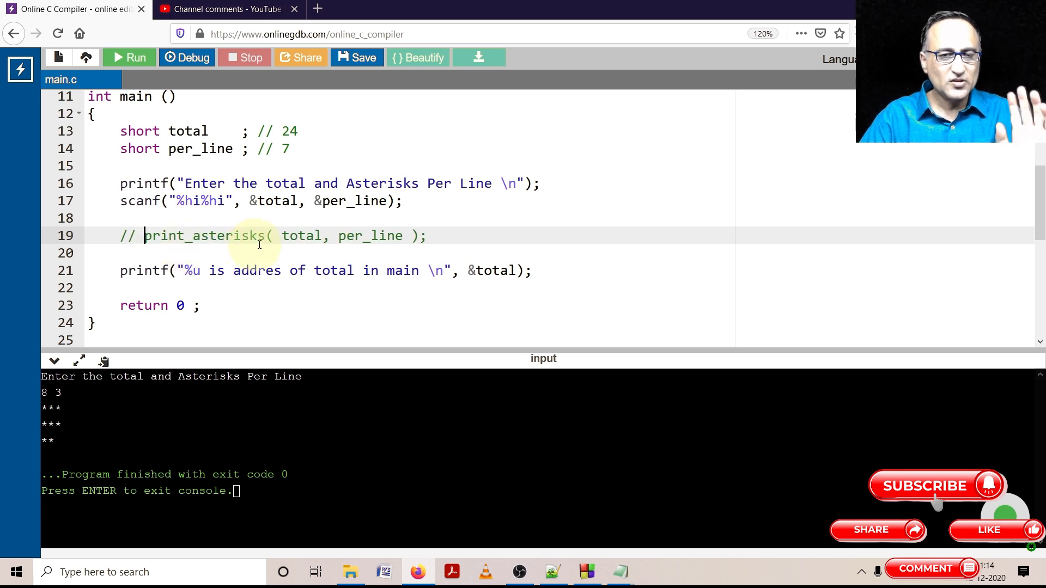
{"action": "scroll", "scroll_direction": "down", "scroll_amount": 3}
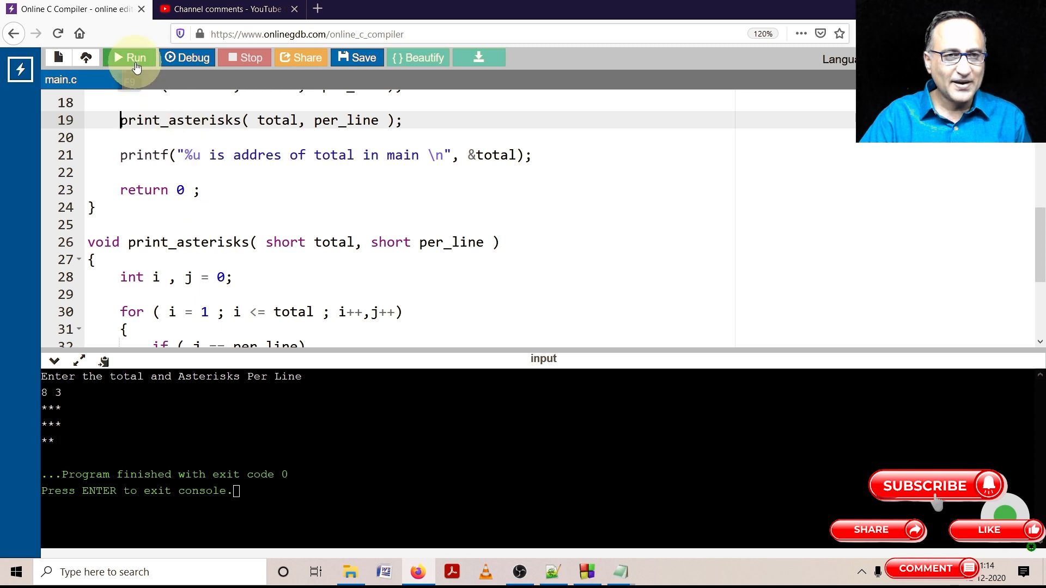
Step: Run the program with input 5 3, showing stars and two different addresses of total
{"action": "left_click", "coordinate": [129, 57]}
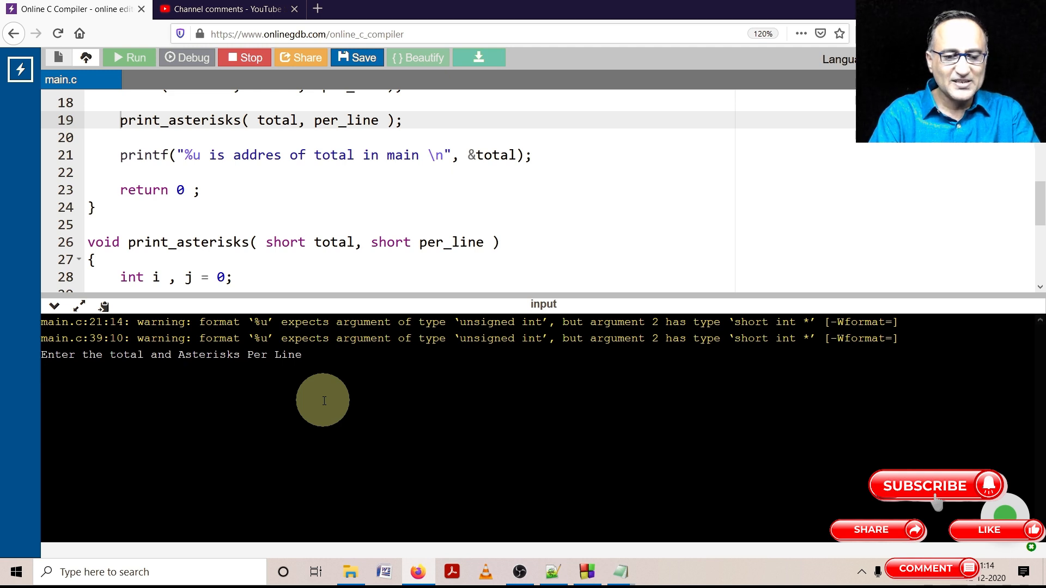
{"action": "type", "text": "5 3"}
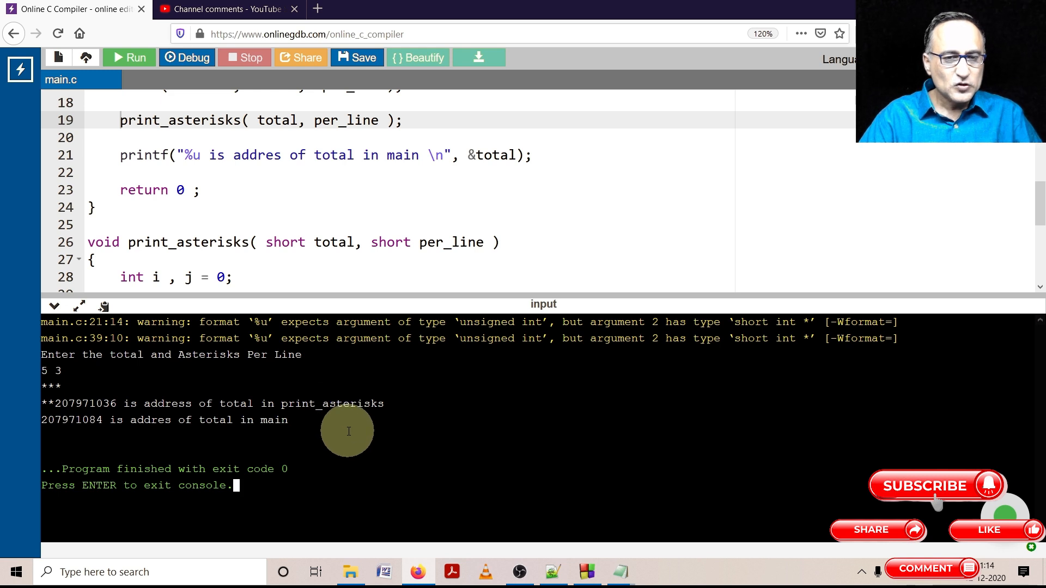
{"action": "mouse_move", "coordinate": [123, 417]}
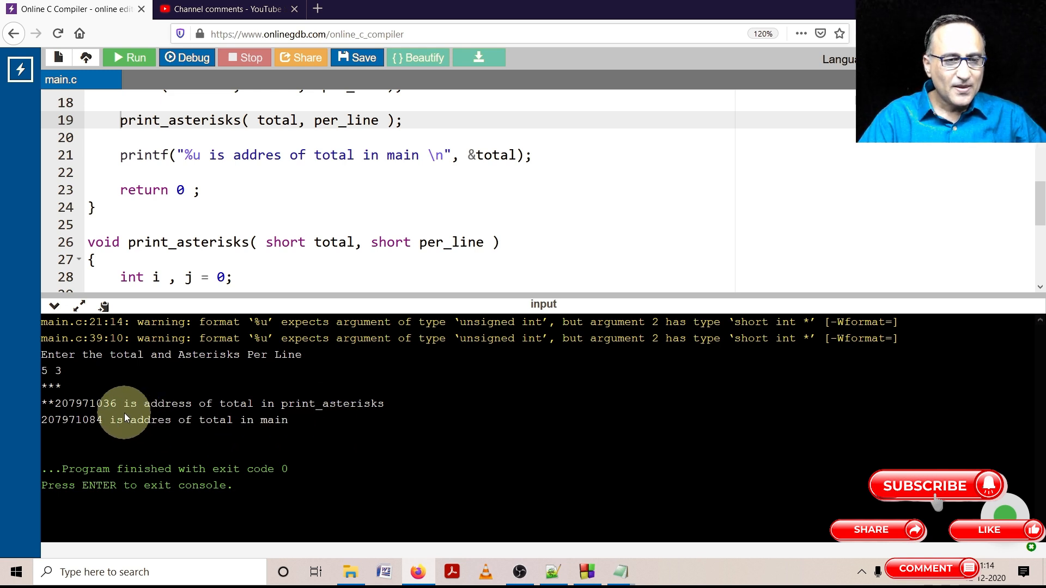